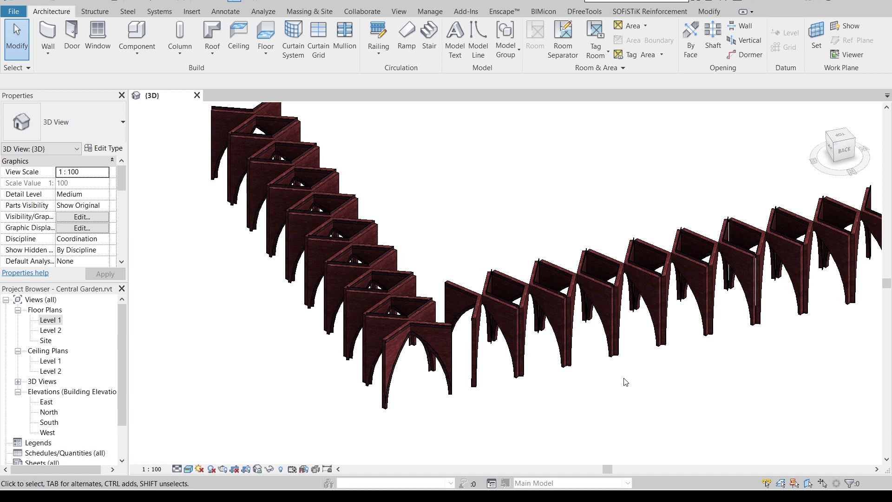
pyautogui.moveTo(625, 382)
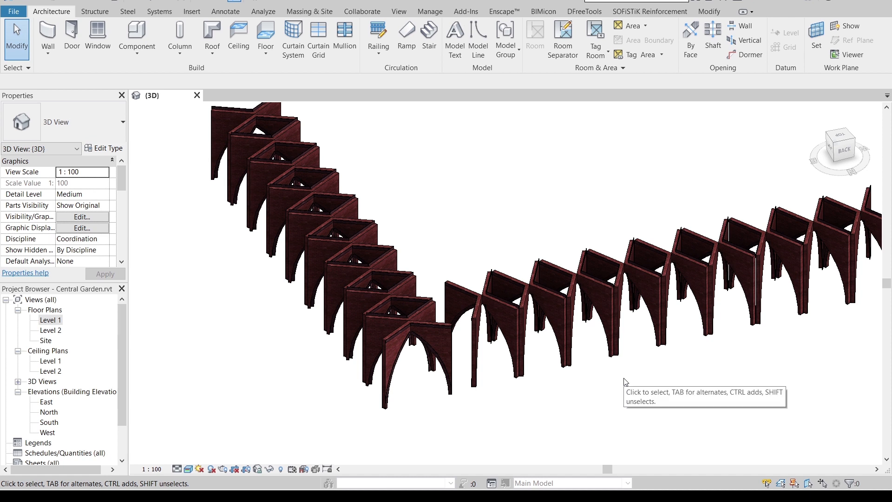
pyautogui.moveTo(626, 379)
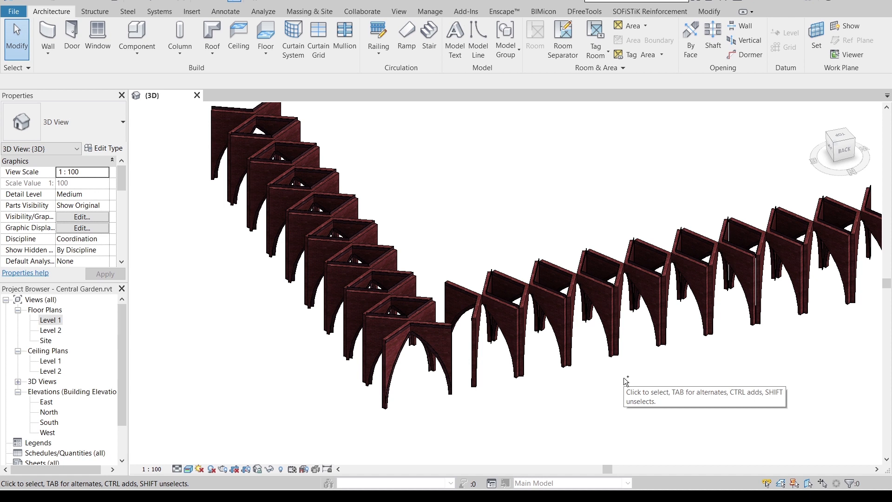
# Step: Create a new project from the Architectural Template, opening an empty Level 1 plan
pyautogui.press('Ctrl+N')
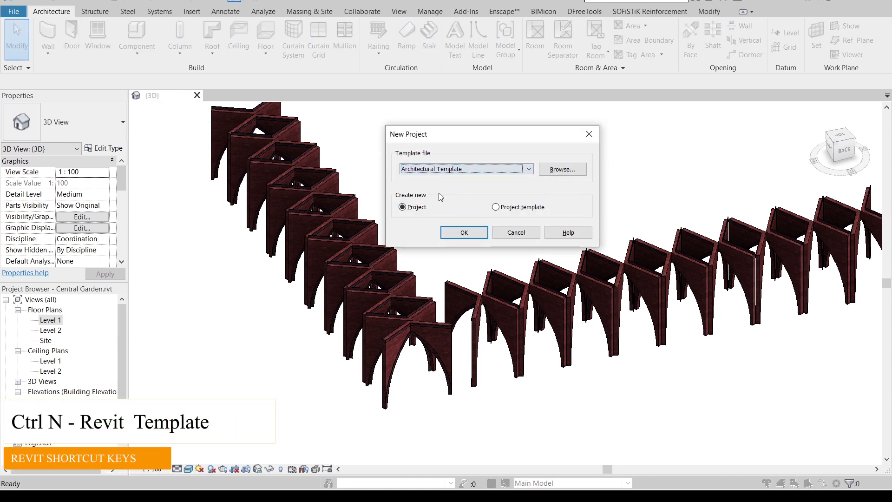
pyautogui.click(463, 232)
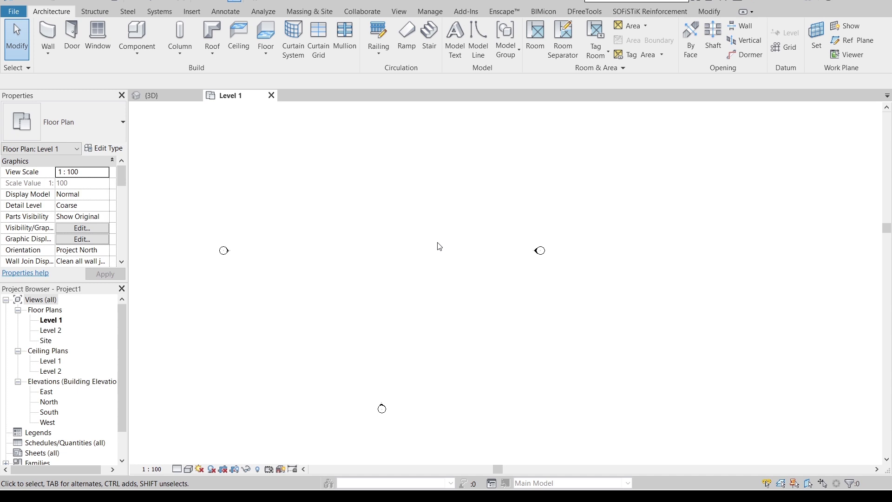
pyautogui.moveTo(411, 245)
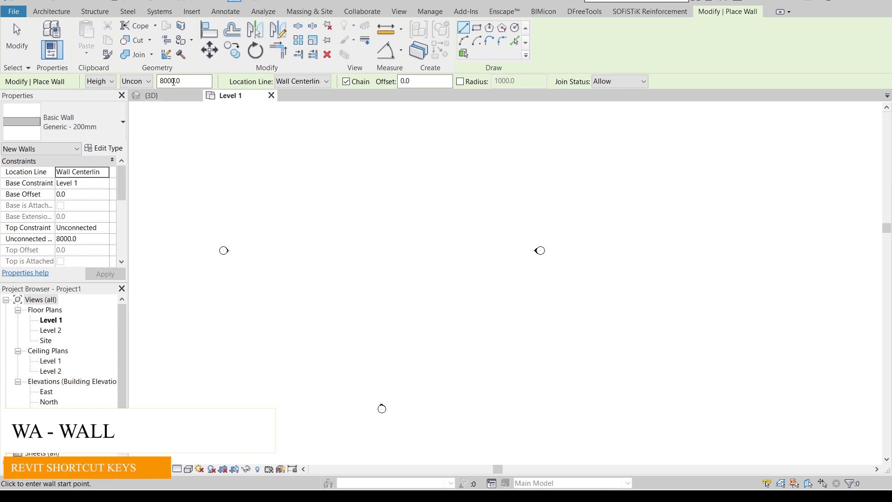
# Step: Draw two generic walls reaching Level 2 that meet at an angle in the Level 1 plan
pyautogui.click(146, 80)
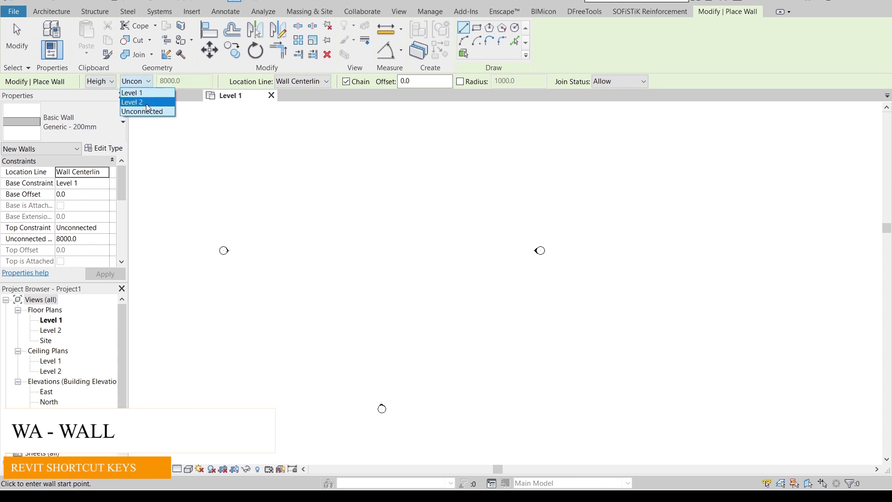
pyautogui.click(132, 102)
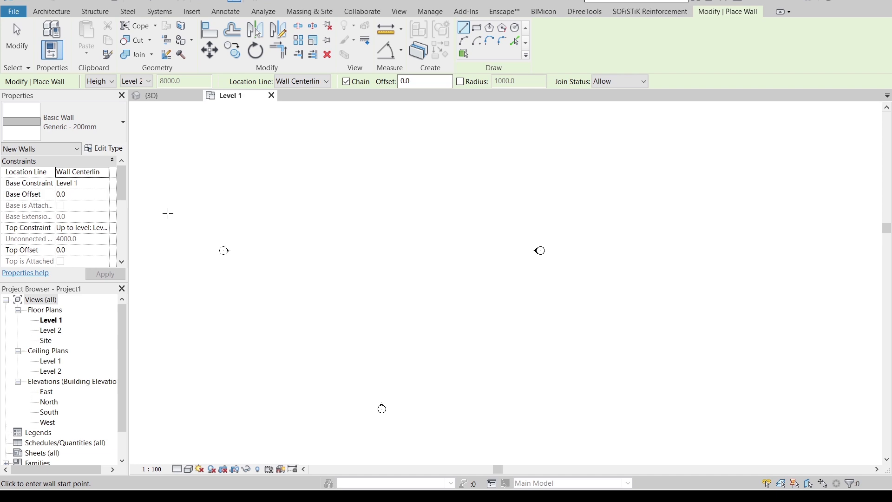
pyautogui.moveTo(271, 127)
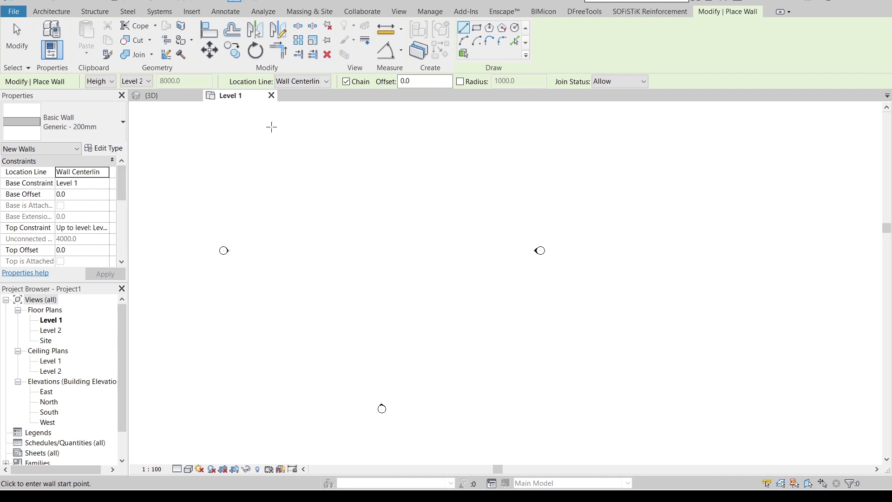
pyautogui.moveTo(289, 103)
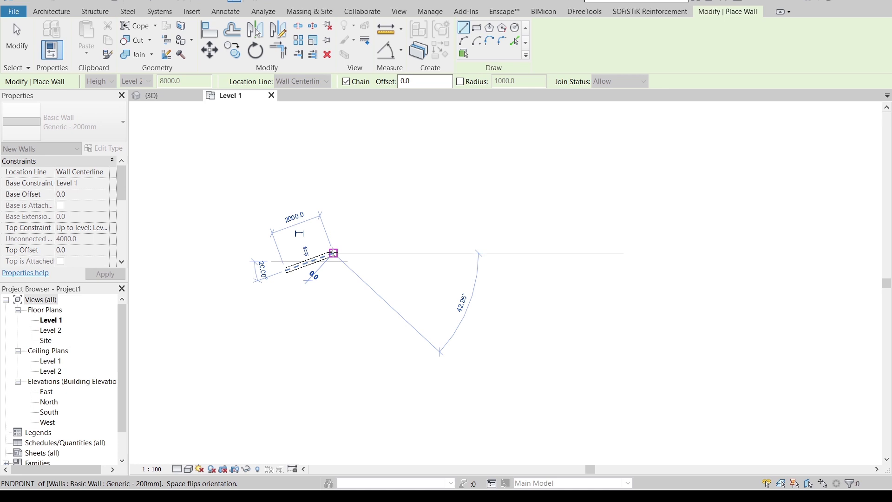
pyautogui.click(372, 274)
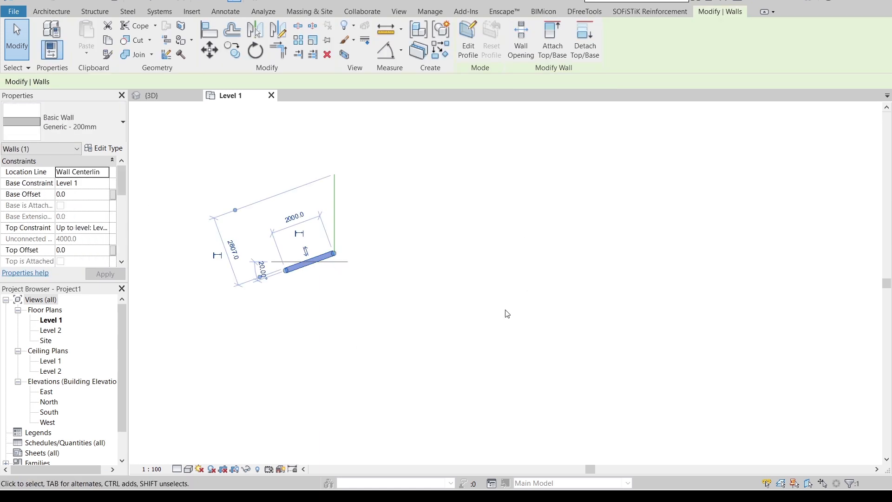
pyautogui.click(255, 31)
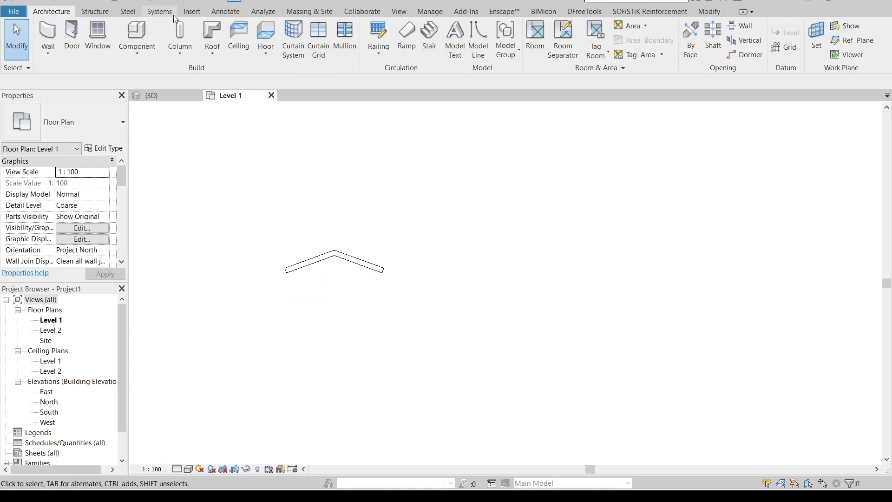
# Step: Show the walls in a 3D view with the Levels annotation category hidden
pyautogui.click(398, 11)
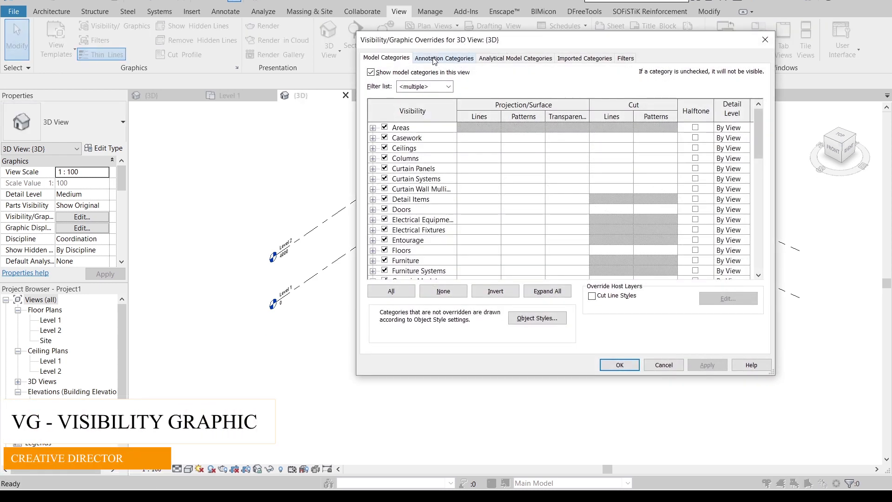
pyautogui.click(444, 58)
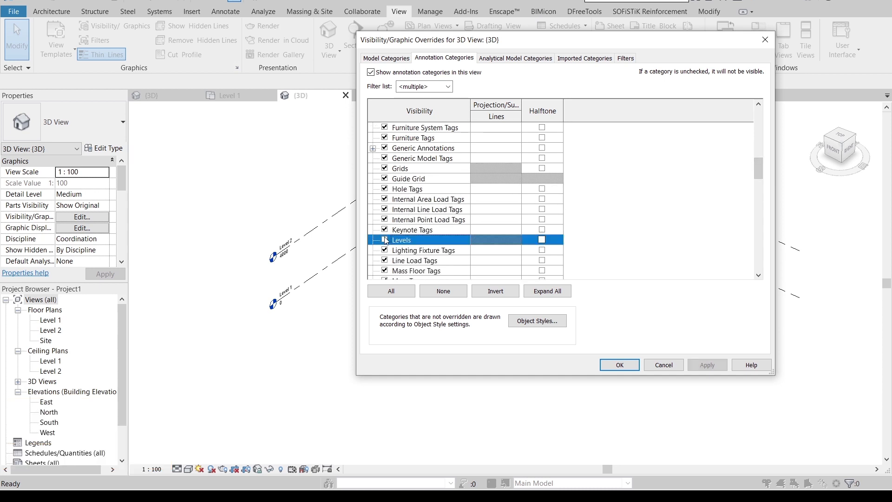
pyautogui.click(619, 365)
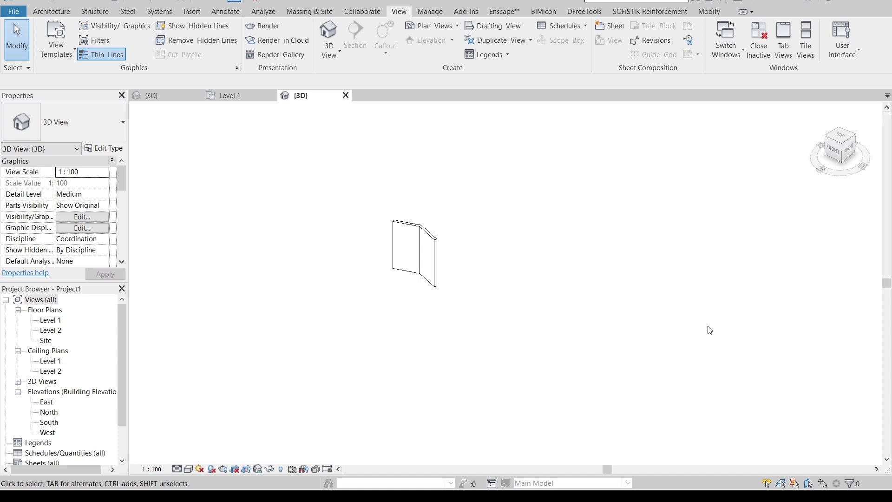
pyautogui.moveTo(456, 341)
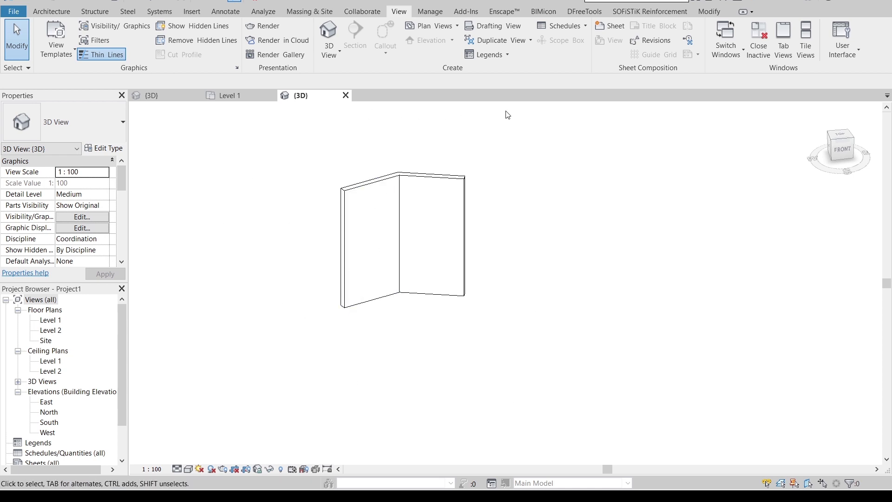
pyautogui.moveTo(23, 23)
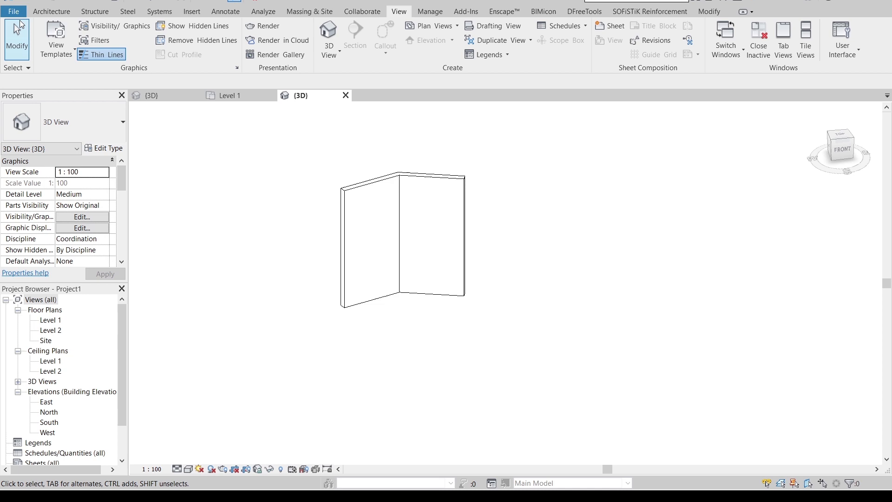
# Step: Start a new profile family and sketch a rectangle dimensioned to 180
pyautogui.click(19, 11)
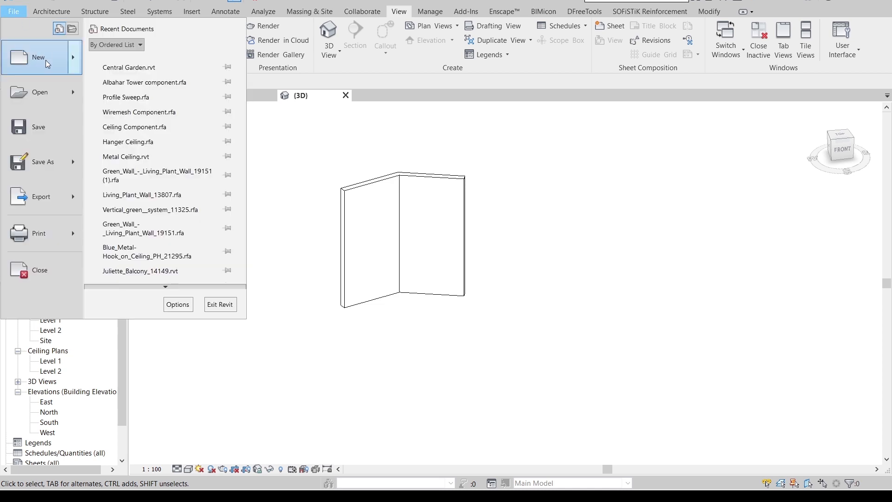
pyautogui.click(38, 57)
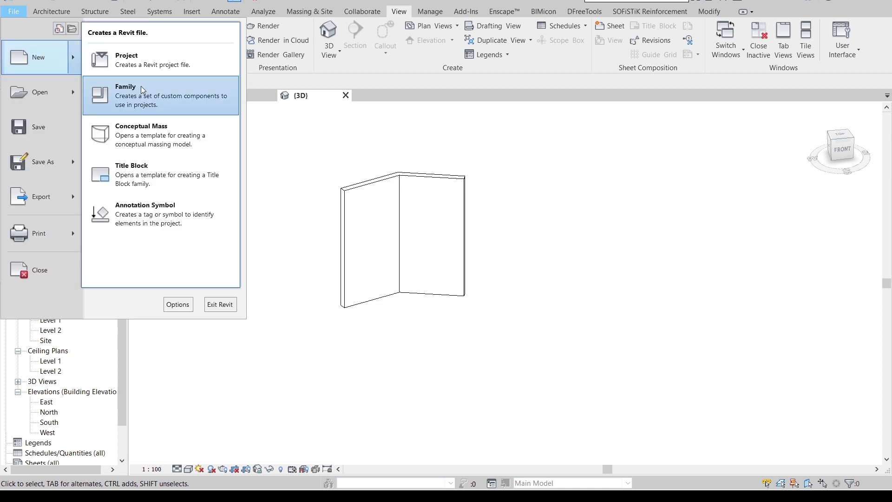
pyautogui.click(125, 87)
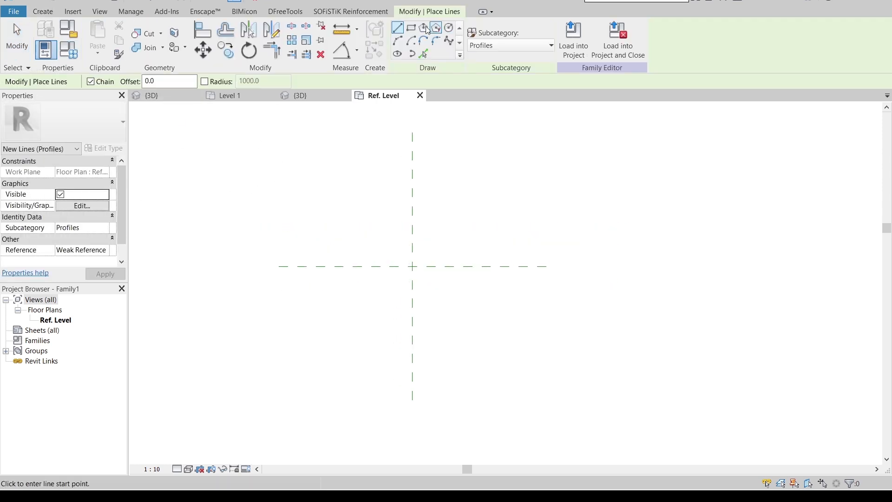
pyautogui.click(409, 27)
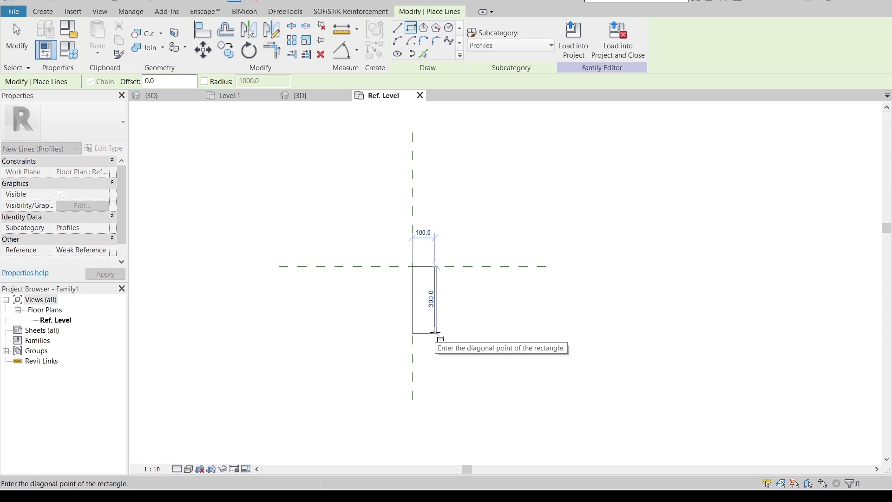
pyautogui.click(445, 320)
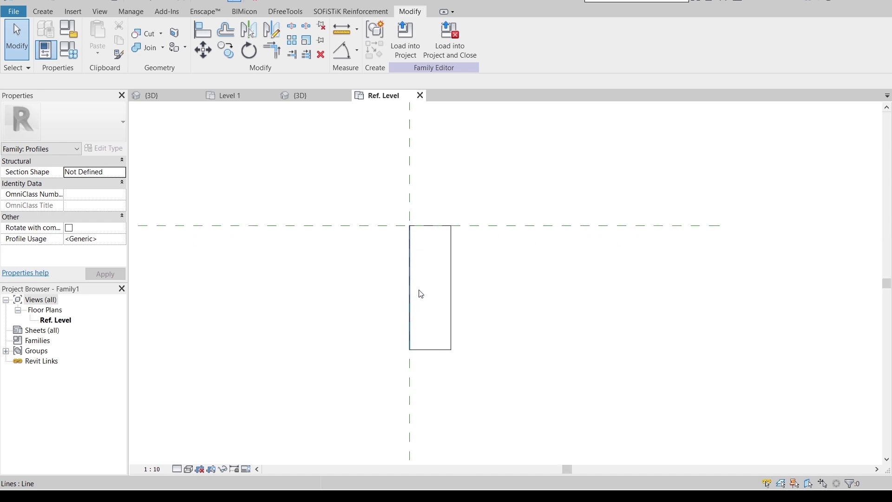
pyautogui.click(455, 292)
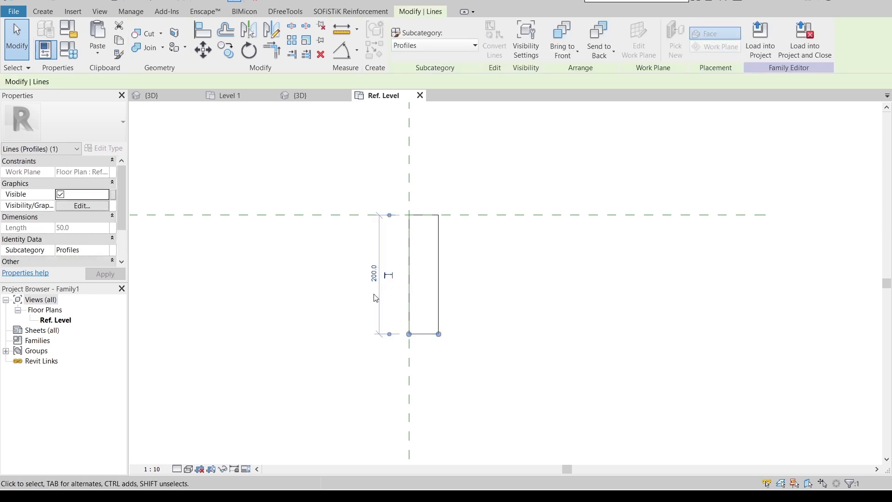
pyautogui.click(389, 275)
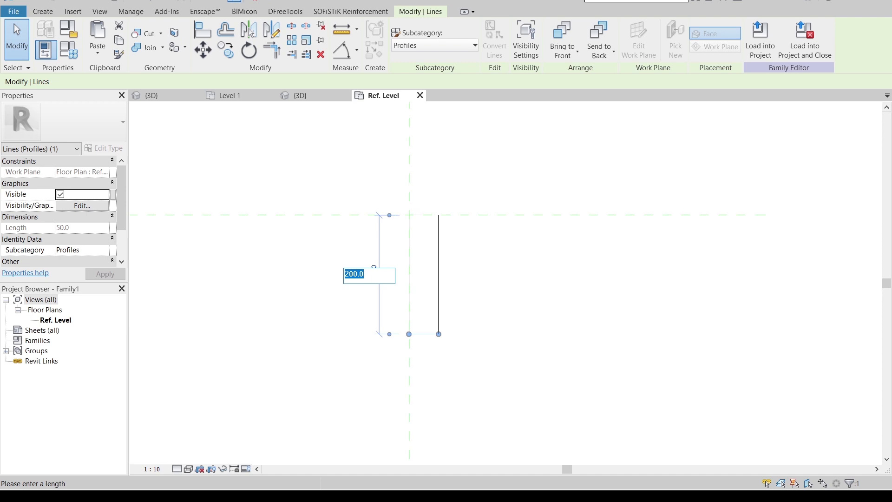
pyautogui.write('180.0')
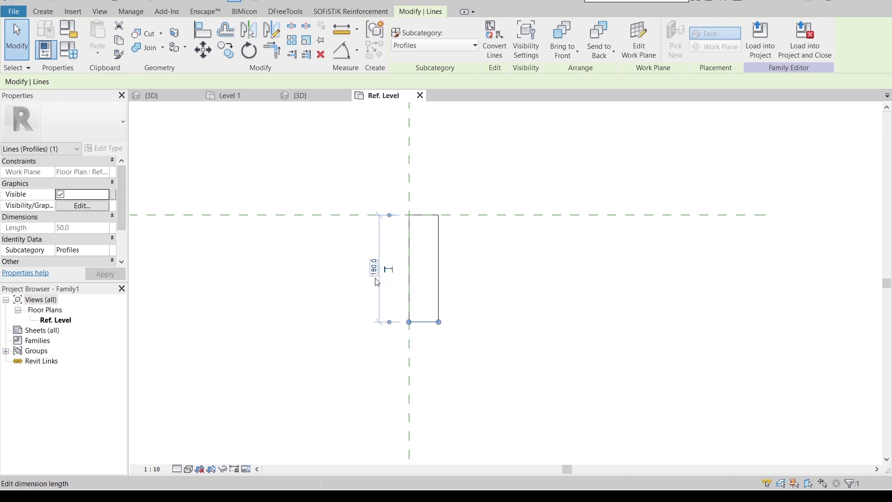
# Step: Load the rectangular profile family into Project1
pyautogui.click(760, 34)
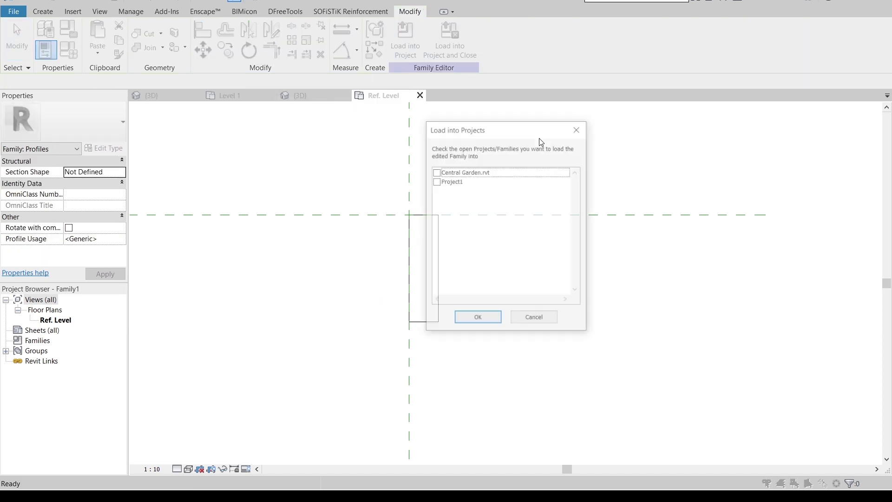
pyautogui.click(436, 182)
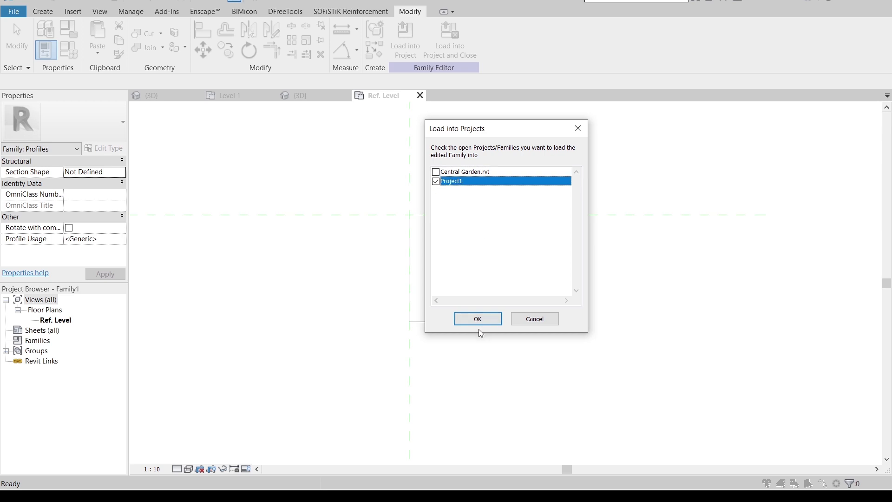
pyautogui.click(477, 319)
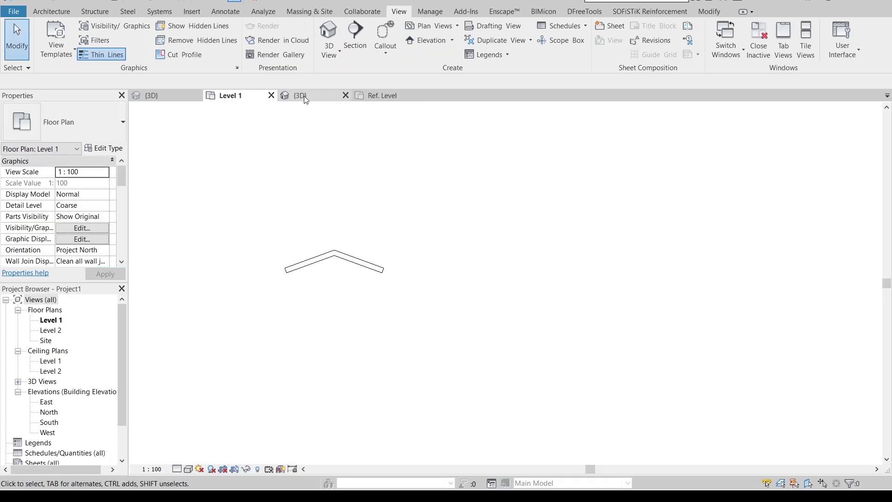
# Step: From a front 3D view, edit the first wall's profile, sketching the curved arch edge with a 5 dimension
pyautogui.click(299, 96)
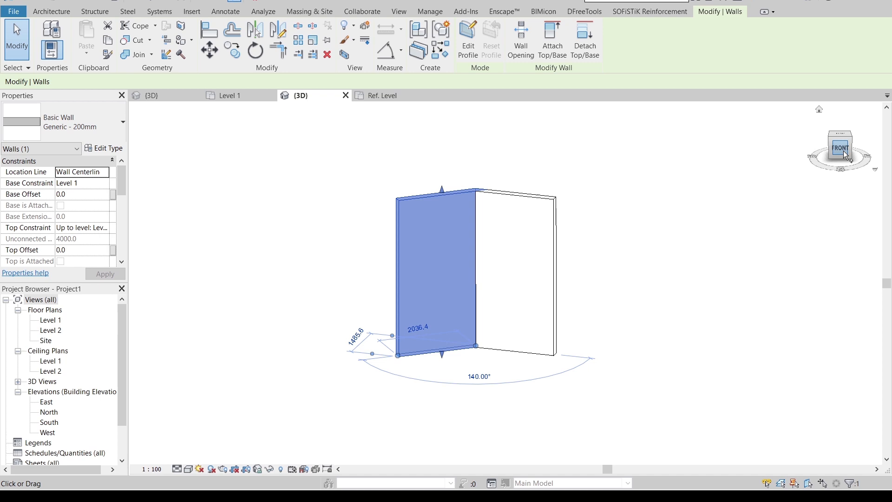
pyautogui.click(839, 147)
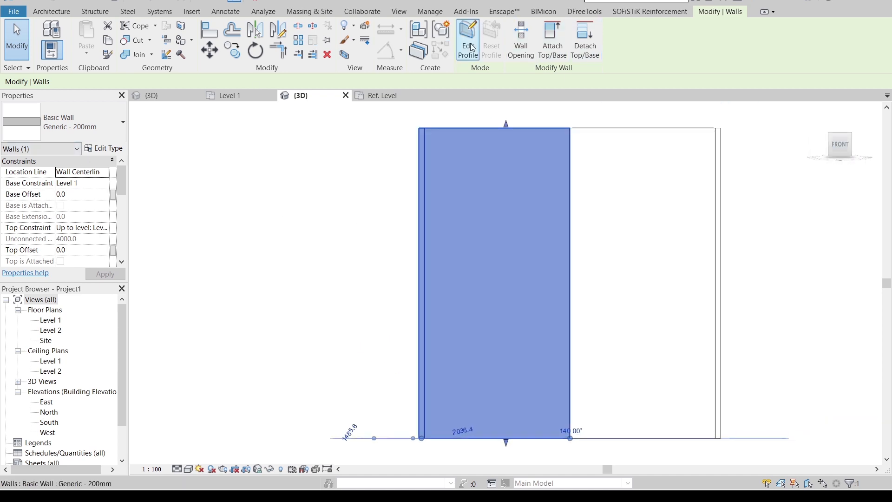
pyautogui.click(467, 35)
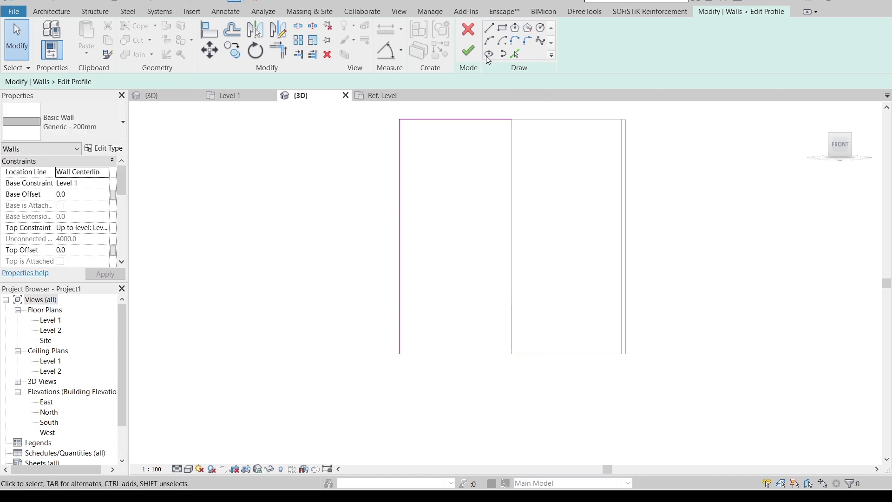
pyautogui.click(488, 27)
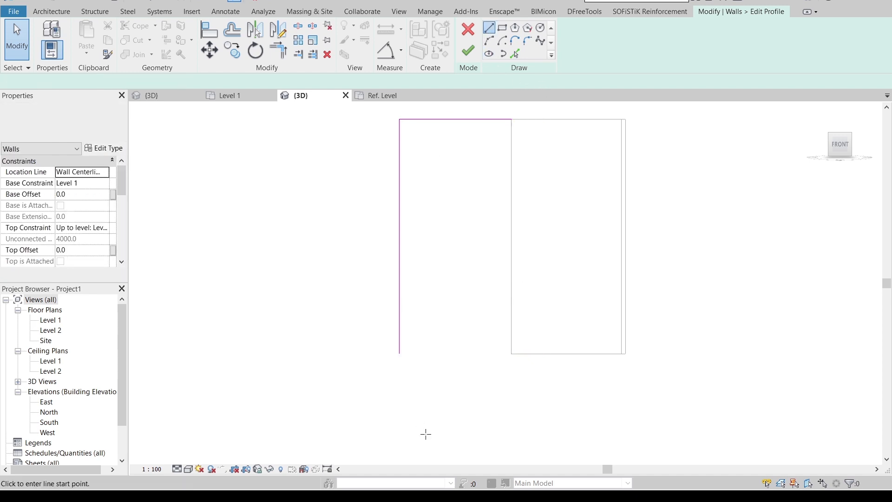
pyautogui.click(419, 354)
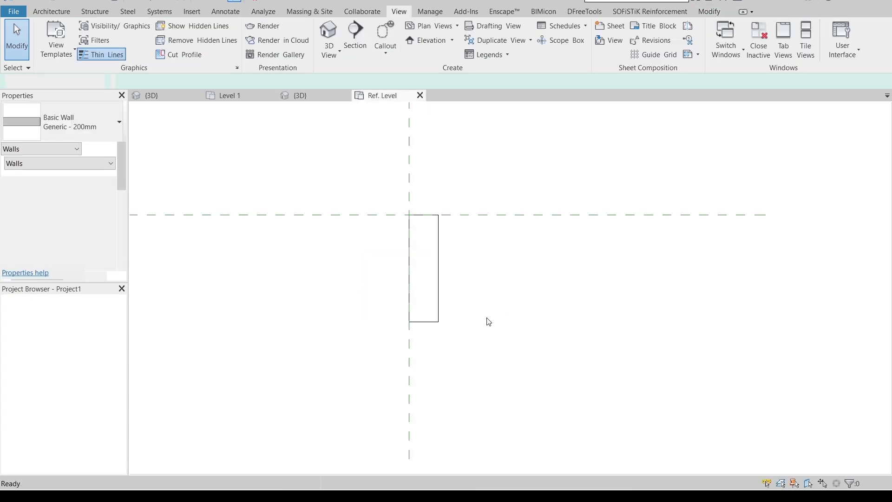
pyautogui.click(437, 269)
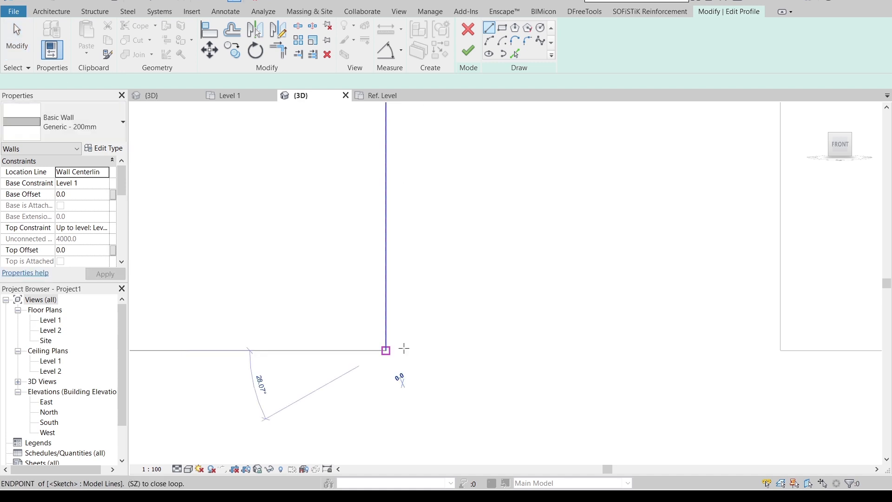
pyautogui.write('5')
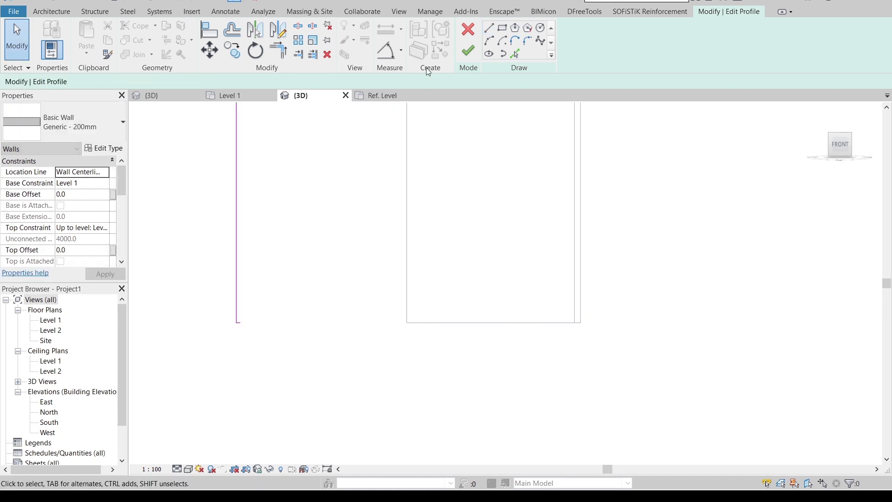
# Step: Complete the tapering half-arch outline and finish the wall profile sketch
pyautogui.click(488, 37)
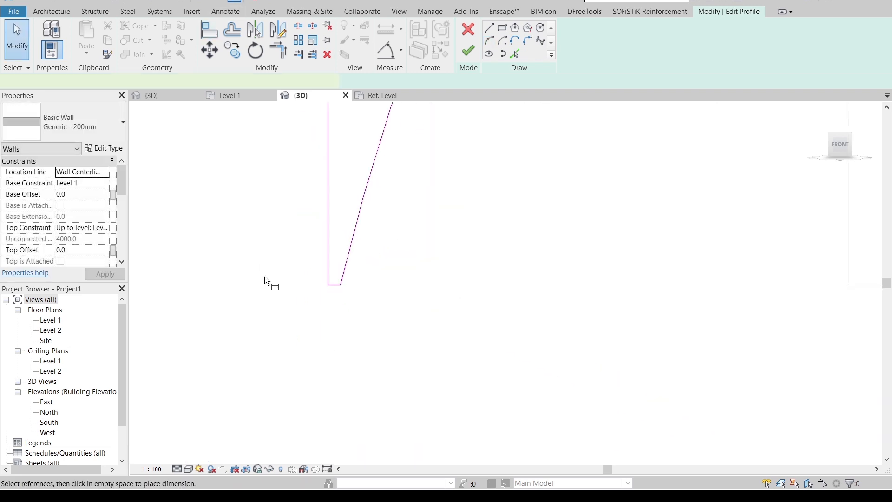
pyautogui.click(340, 282)
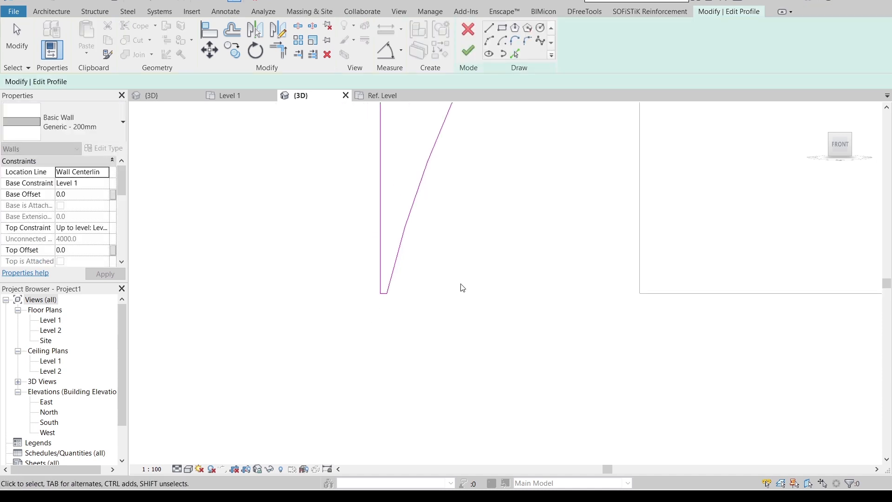
pyautogui.click(468, 50)
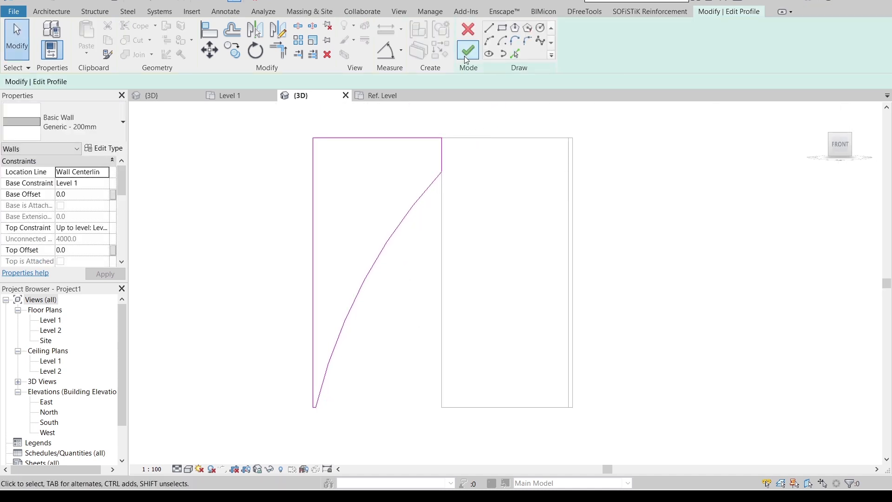
pyautogui.click(467, 48)
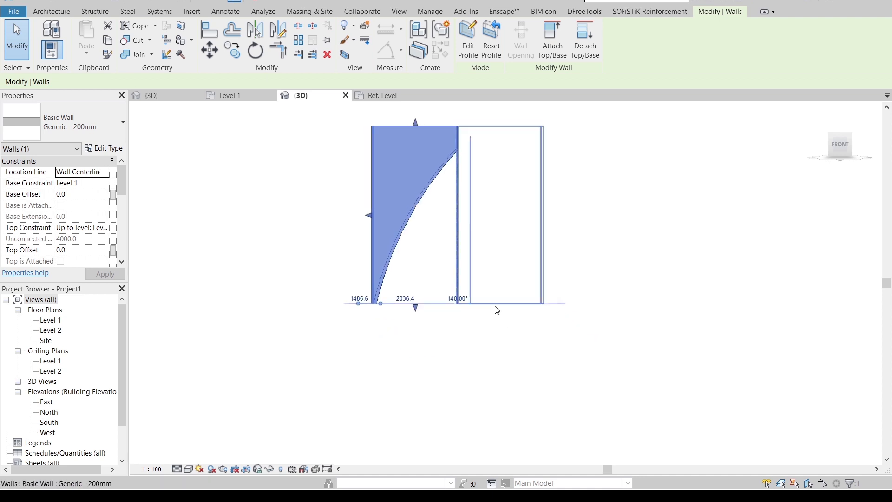
# Step: Sketch the matching arch lines and arc on the second wall's profile; finishing reports an open loop, which is dismissed
pyautogui.click(468, 37)
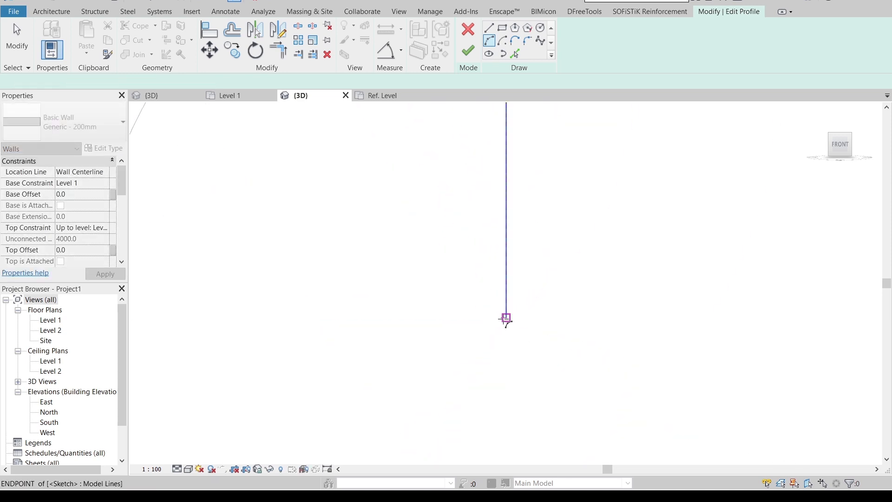
pyautogui.click(505, 318)
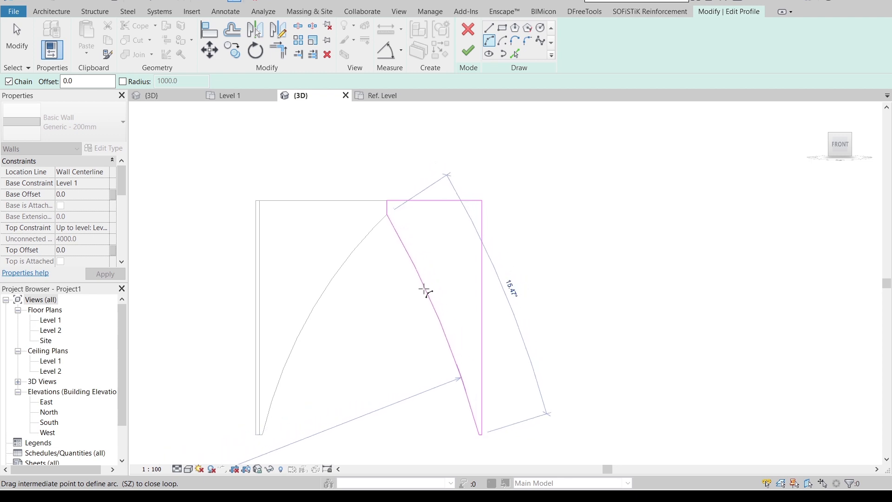
pyautogui.moveTo(426, 290); pyautogui.dragTo(442, 294)
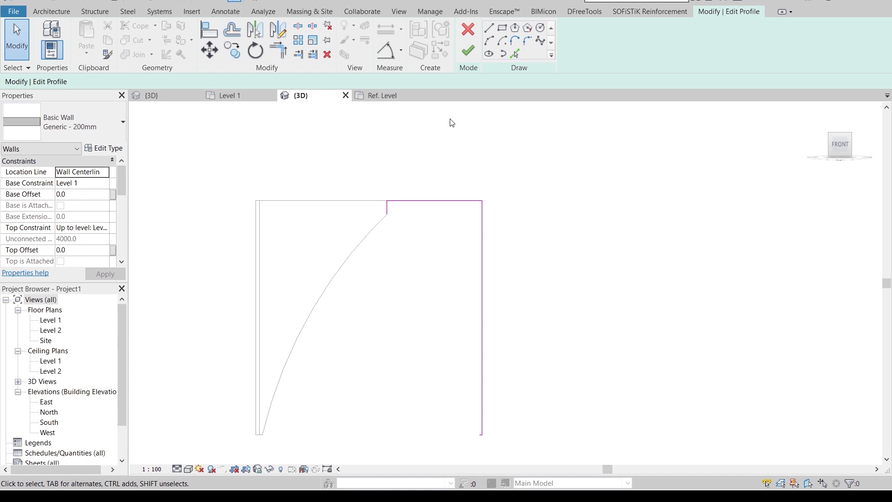
pyautogui.click(468, 48)
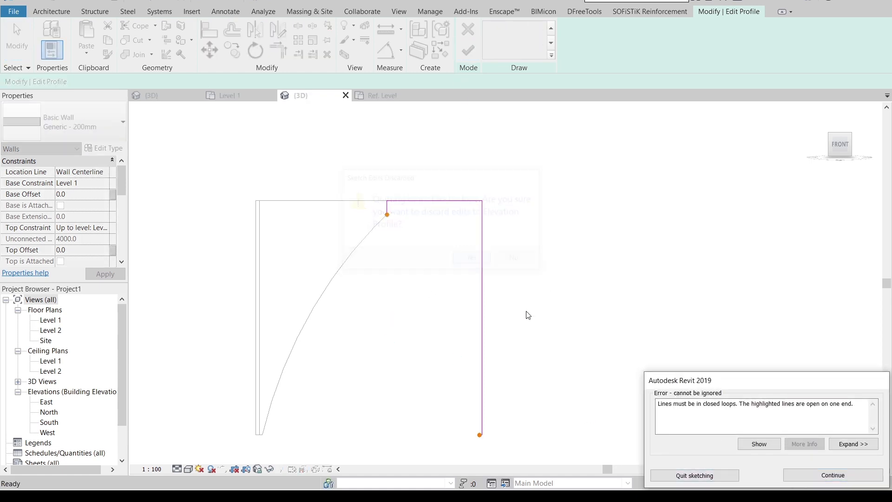
pyautogui.click(693, 475)
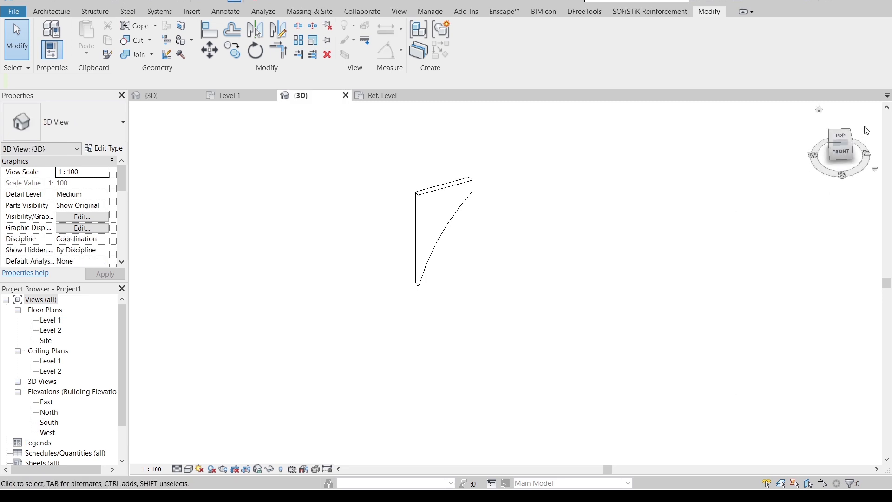
# Step: With the pointed arch complete, select the arched wall and edit its type's layer structure
pyautogui.click(839, 135)
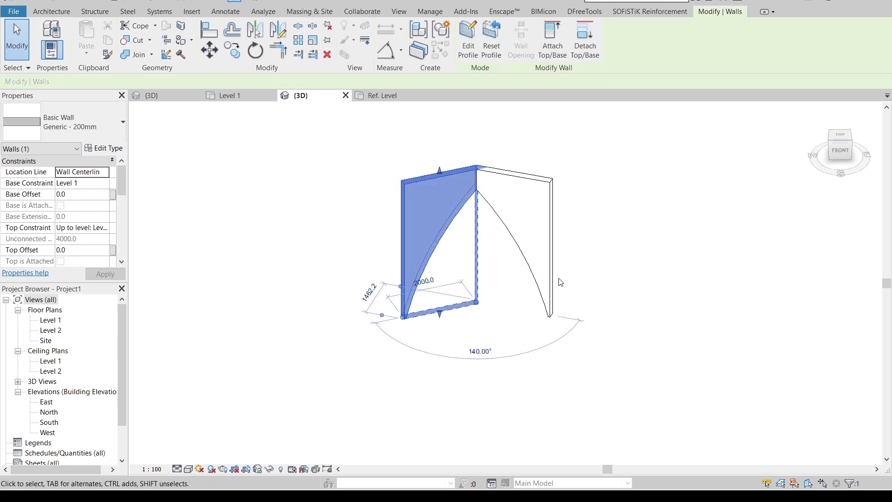
pyautogui.click(103, 148)
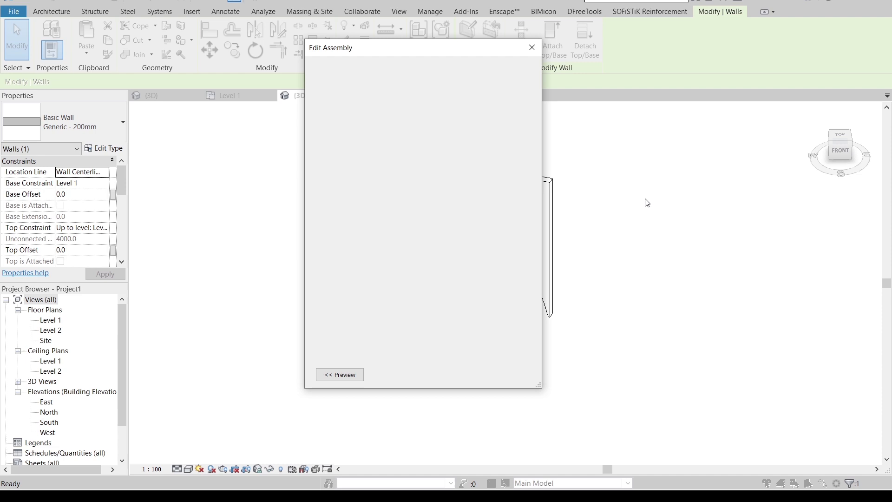
pyautogui.click(530, 48)
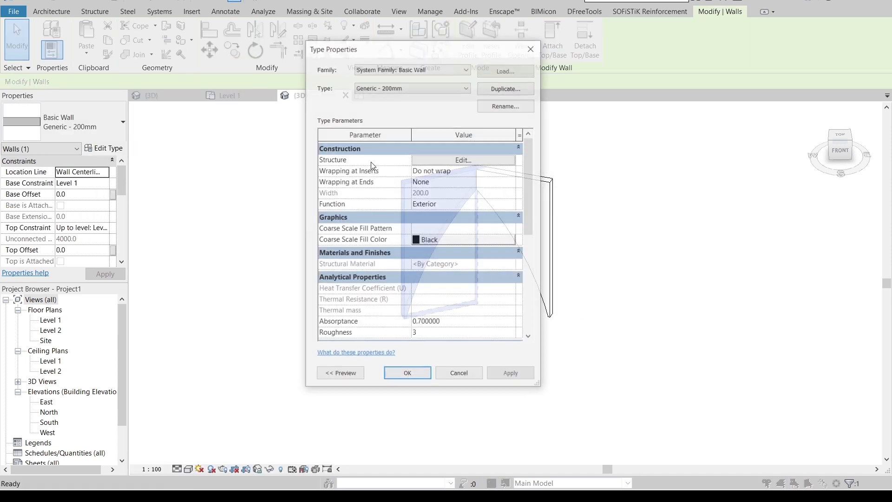
pyautogui.click(462, 160)
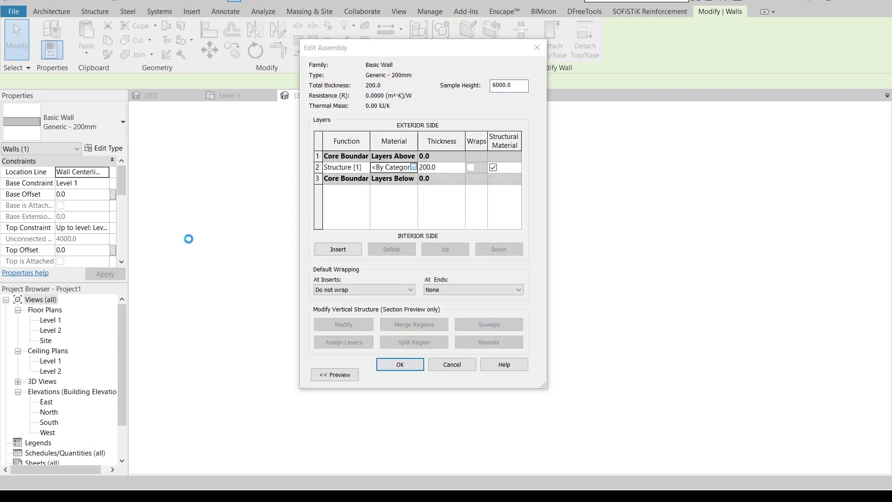
# Step: Set the structure layer material to Brick, Common, Brown and confirm the wall type
pyautogui.click(415, 166)
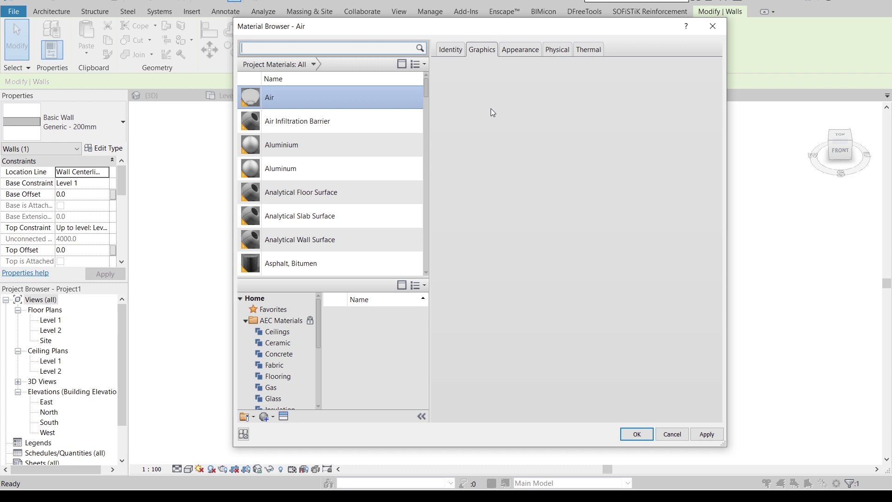
pyautogui.write('b')
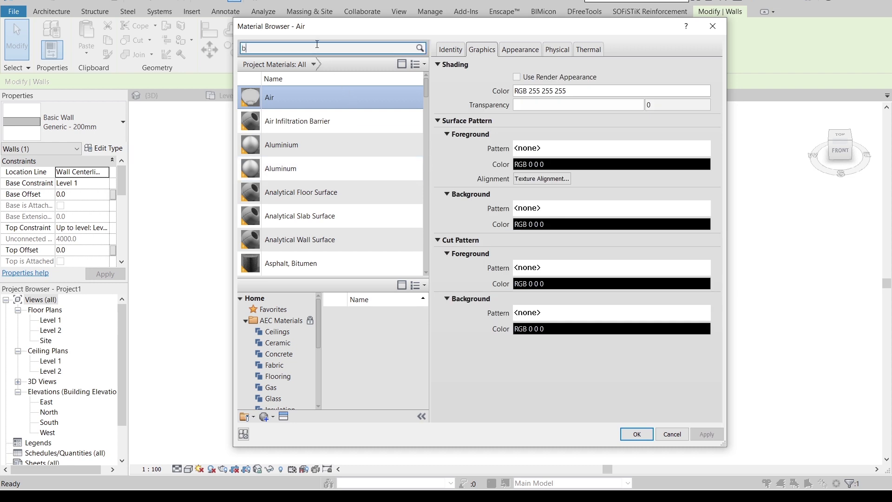
pyautogui.write('rick')
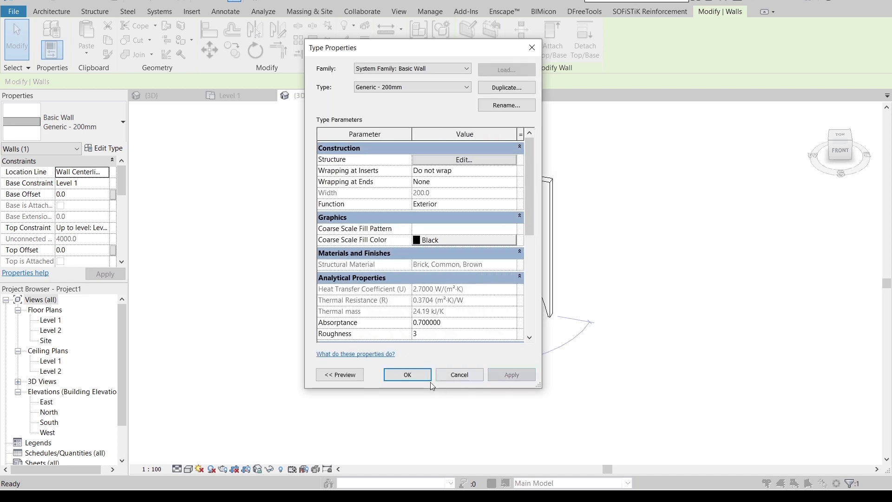
pyautogui.click(407, 375)
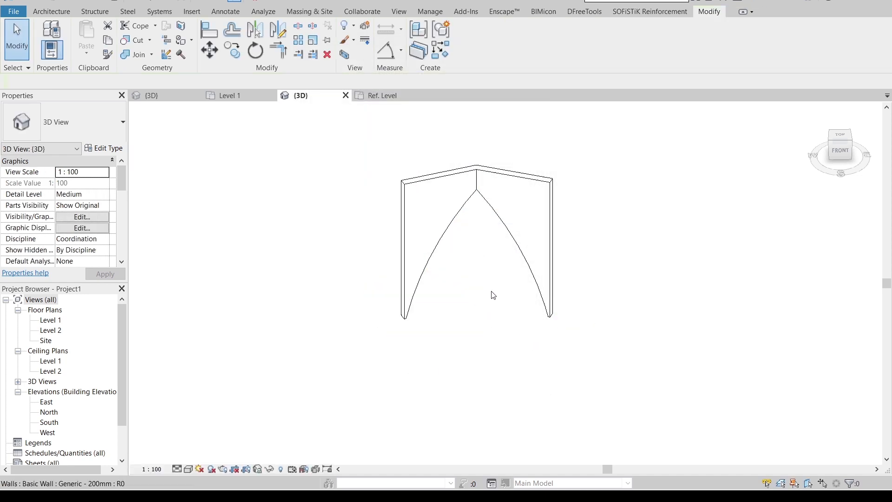
pyautogui.click(51, 11)
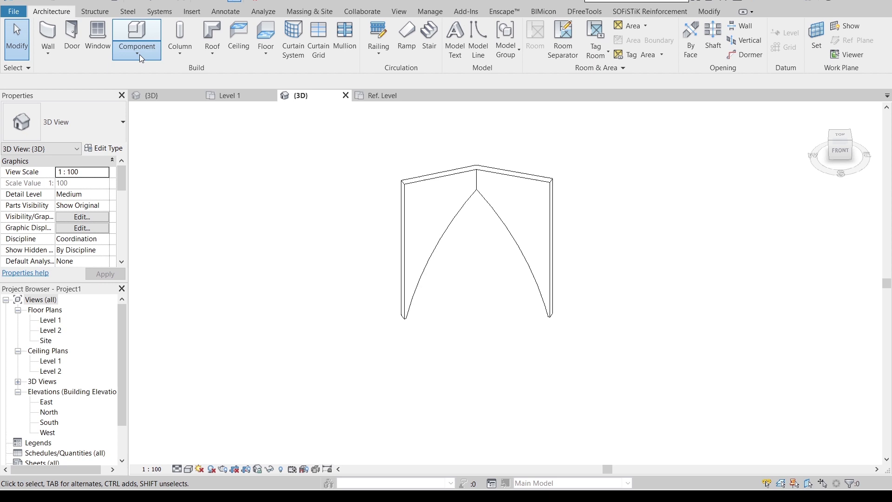
# Step: Start an in-place Generic Model and pick the wall face as the sweep work plane
pyautogui.click(136, 54)
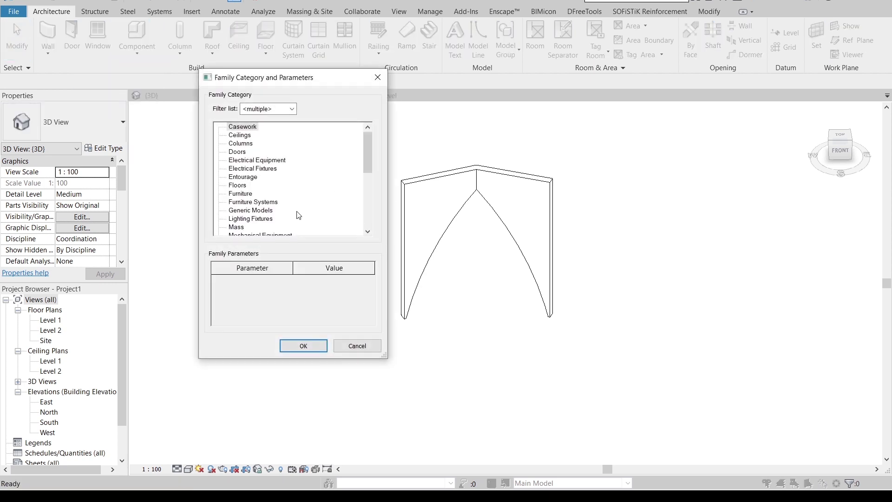
pyautogui.click(250, 210)
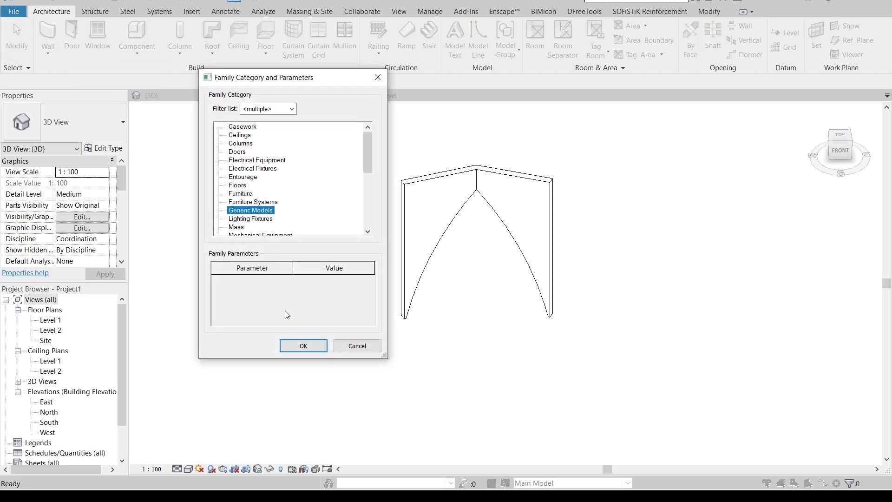
pyautogui.click(303, 346)
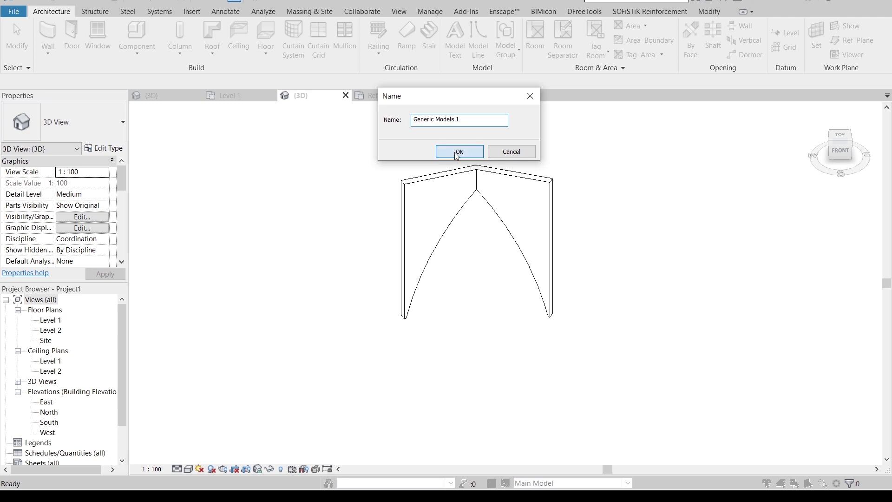
pyautogui.click(458, 151)
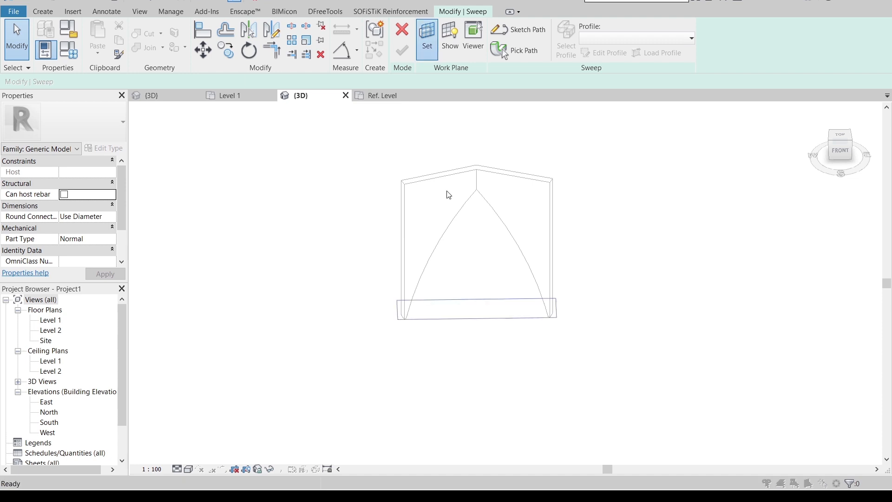
pyautogui.click(427, 31)
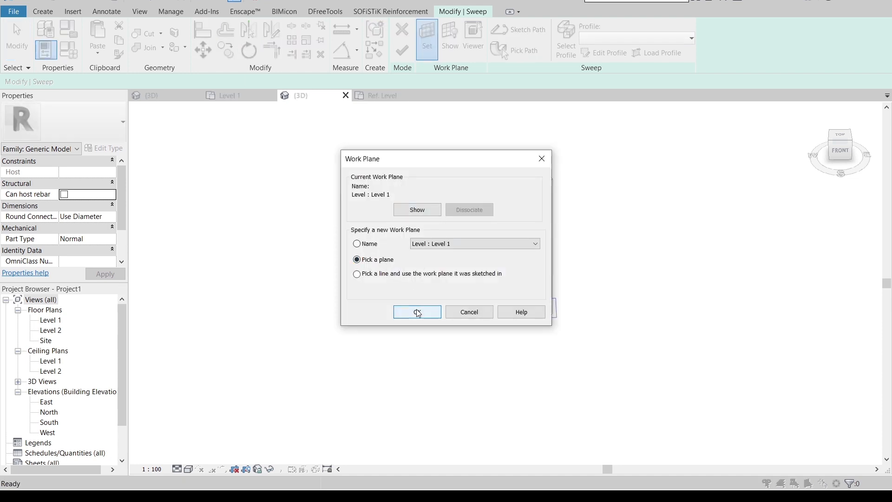
pyautogui.click(417, 312)
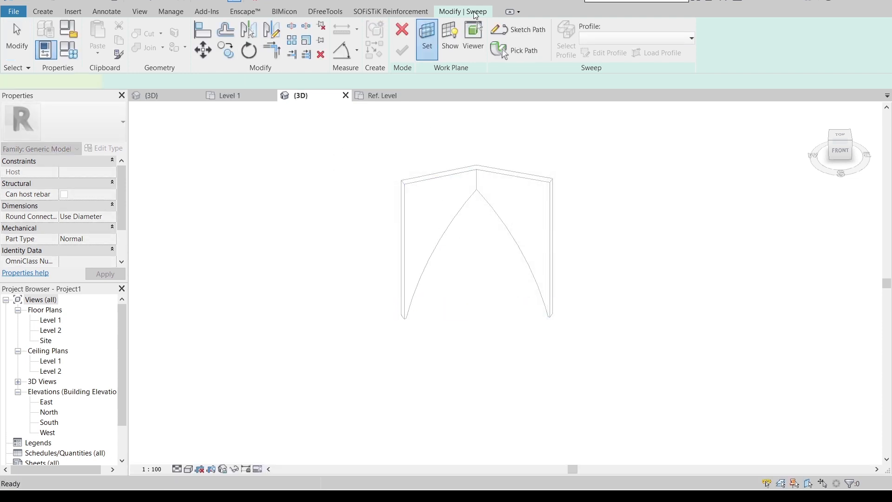
pyautogui.click(503, 31)
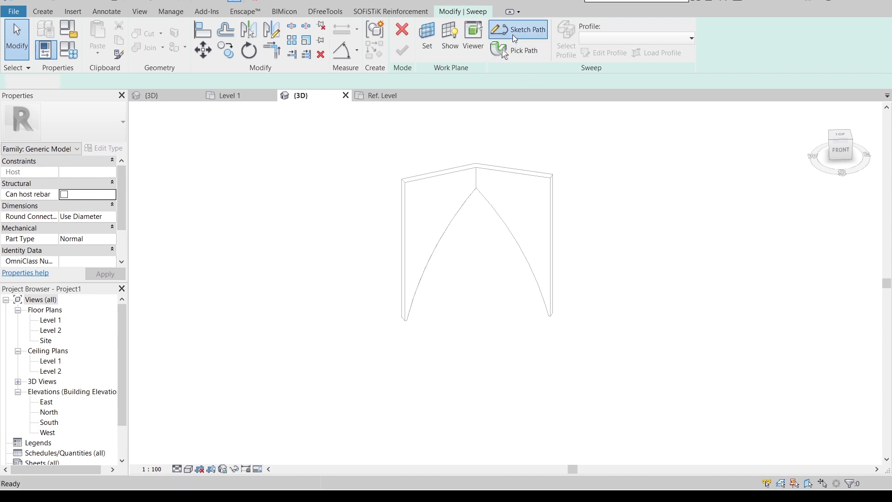
# Step: Sketch the sweep path along the left arch curve up to the arch top
pyautogui.click(524, 29)
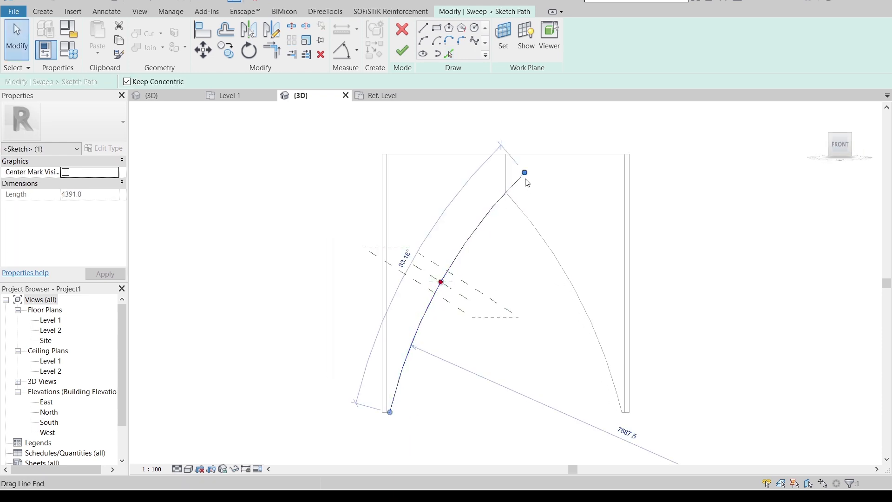
pyautogui.moveTo(525, 172); pyautogui.dragTo(504, 190)
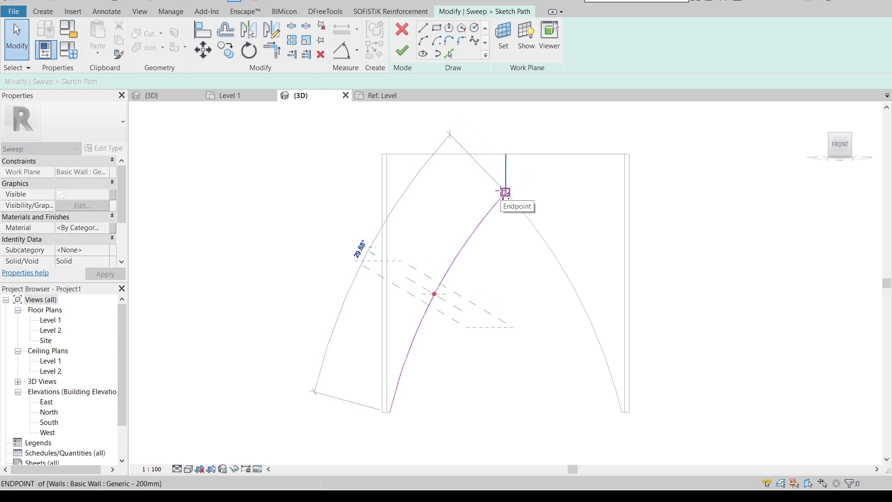
pyautogui.moveTo(501, 228); pyautogui.dragTo(535, 335)
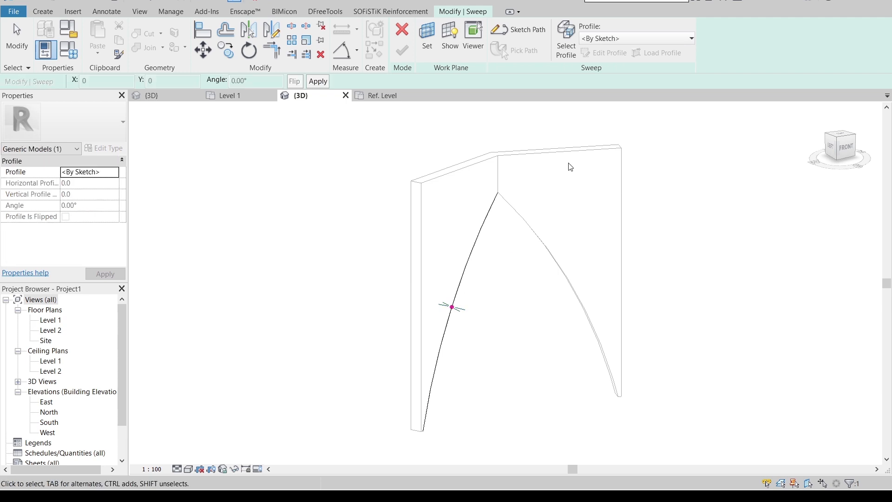
# Step: Use the Family1 profile rotated 90° and finish the trim sweep along the arch
pyautogui.click(688, 39)
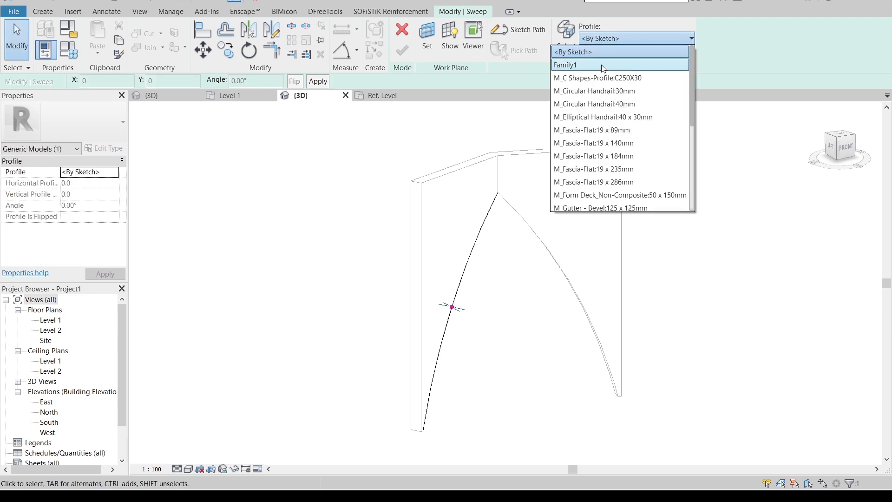
pyautogui.click(583, 65)
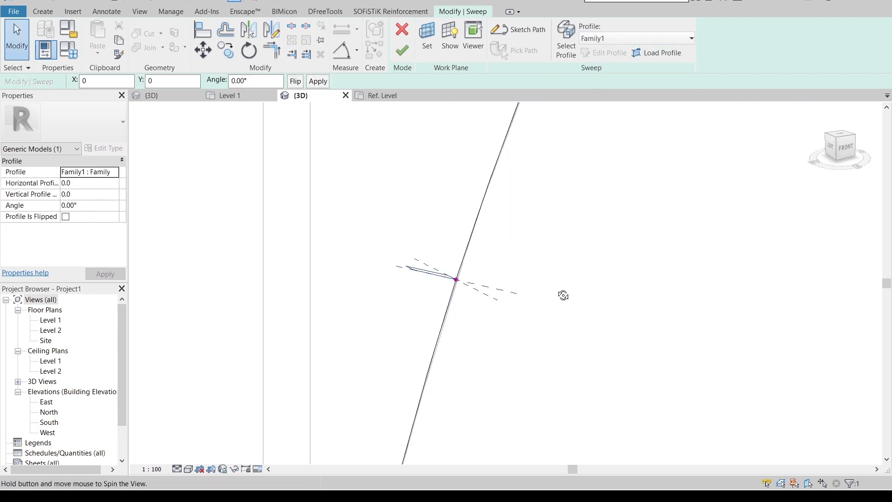
pyautogui.moveTo(563, 294); pyautogui.dragTo(479, 360)
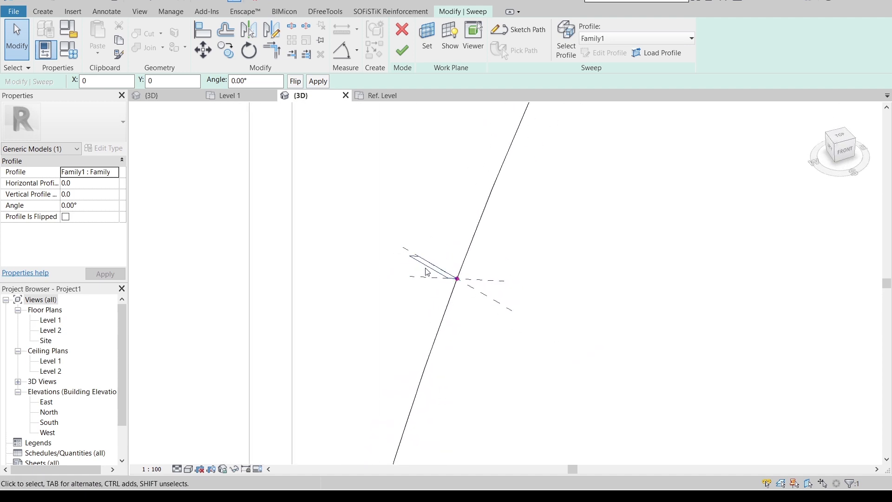
pyautogui.click(255, 81)
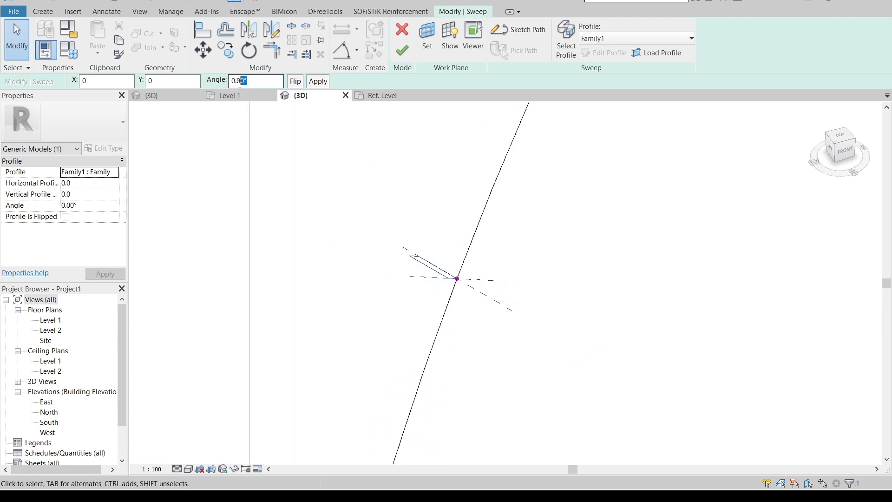
pyautogui.write('90')
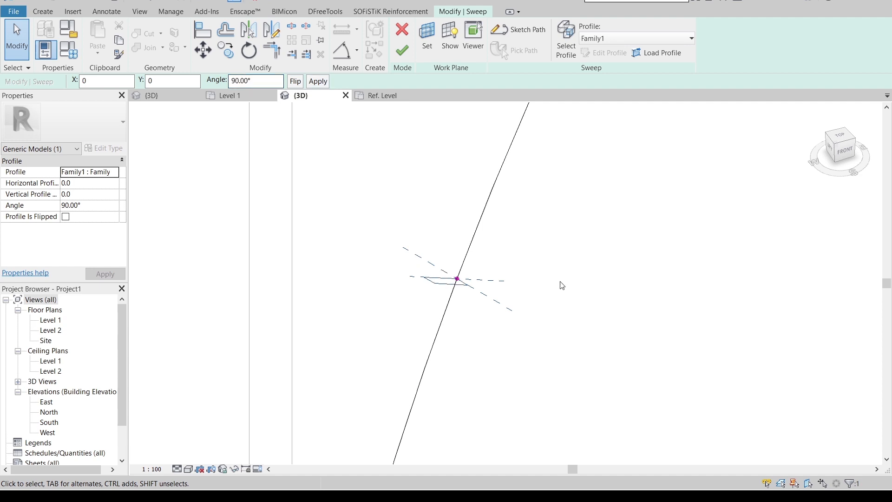
pyautogui.moveTo(562, 286); pyautogui.dragTo(567, 322)
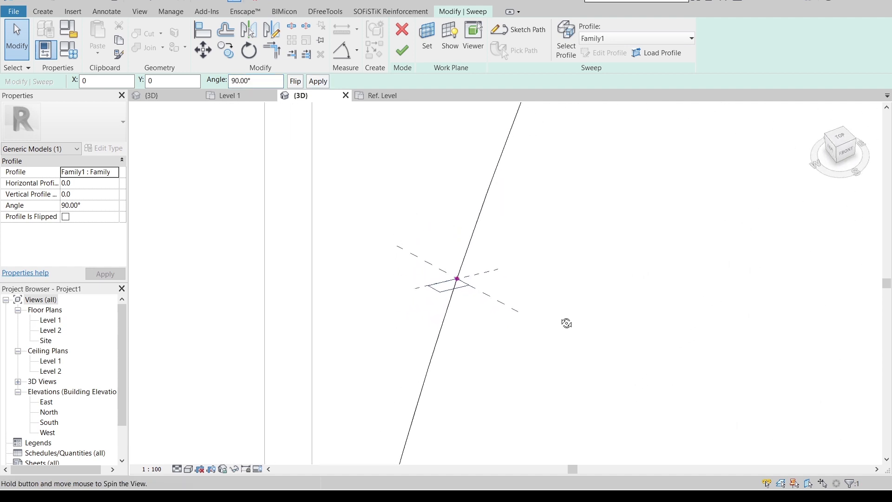
pyautogui.click(402, 50)
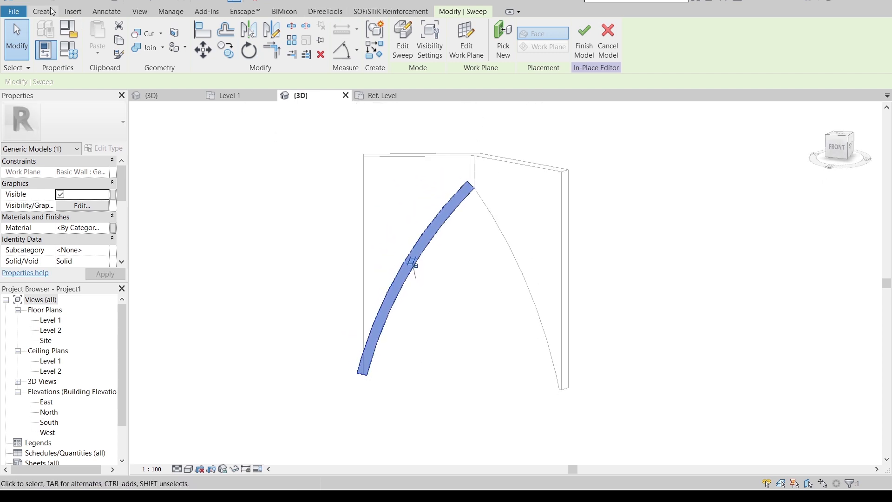
# Step: Sweep a 90°-rotated trim along the left top edge, make both trims Brick, Common, Brown, and finish the model
pyautogui.click(44, 11)
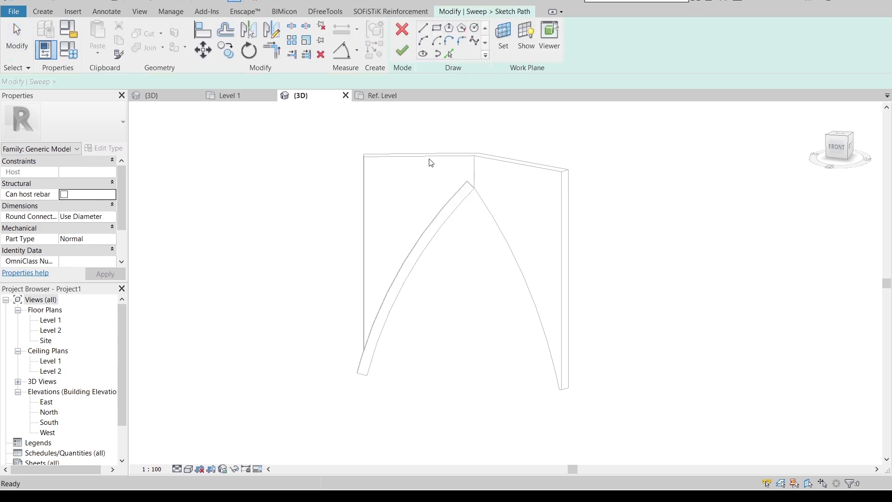
pyautogui.click(450, 52)
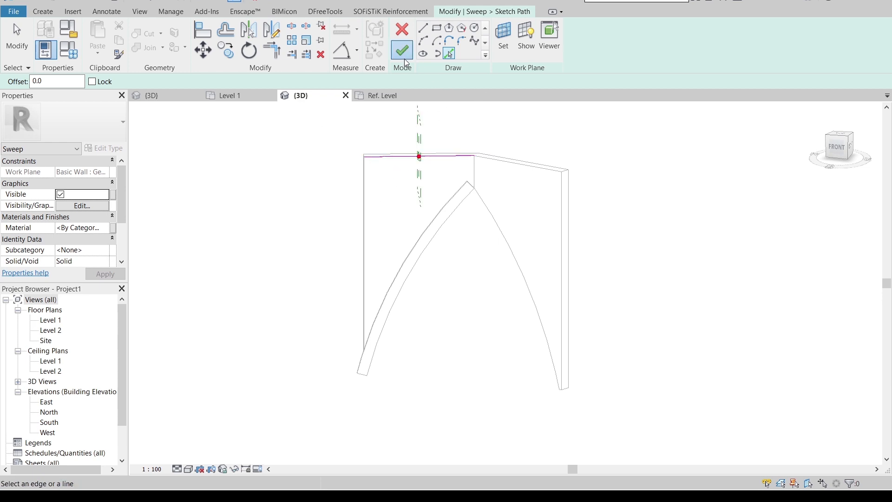
pyautogui.click(402, 51)
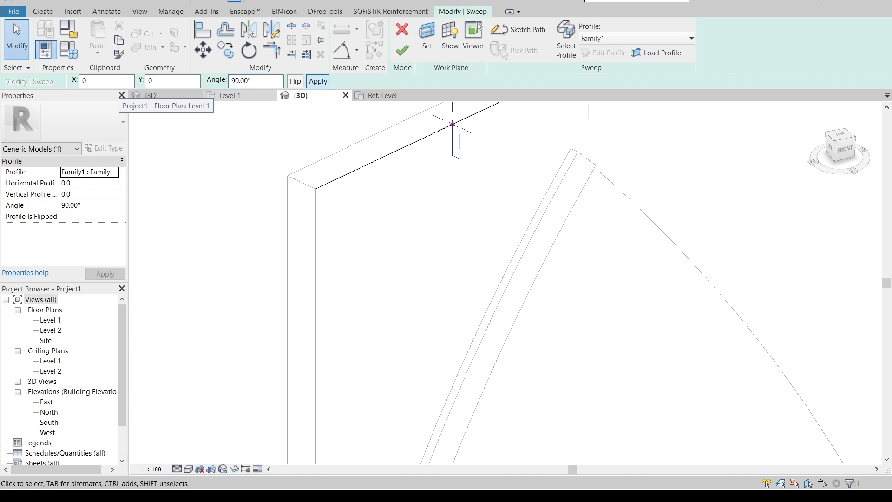
pyautogui.click(317, 81)
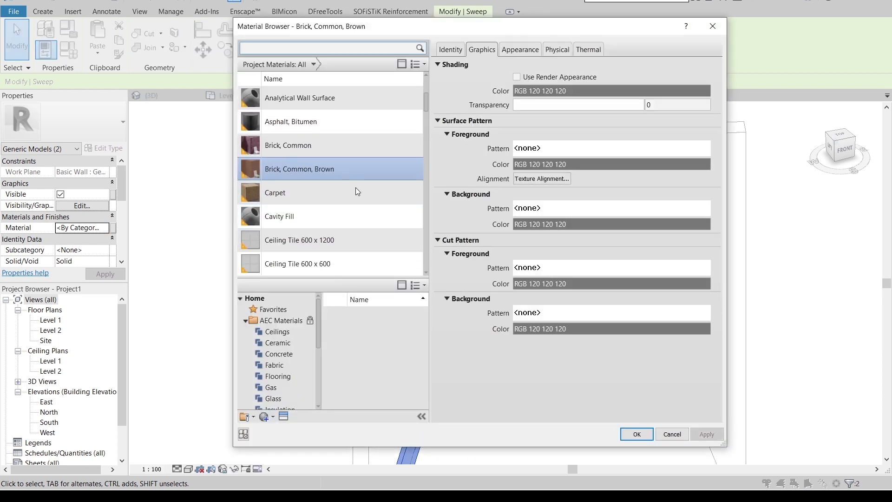
pyautogui.click(636, 434)
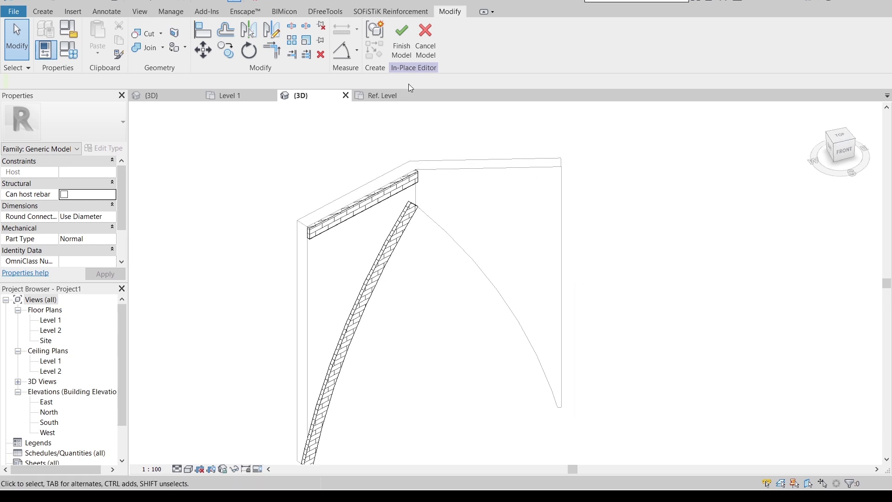
pyautogui.click(401, 35)
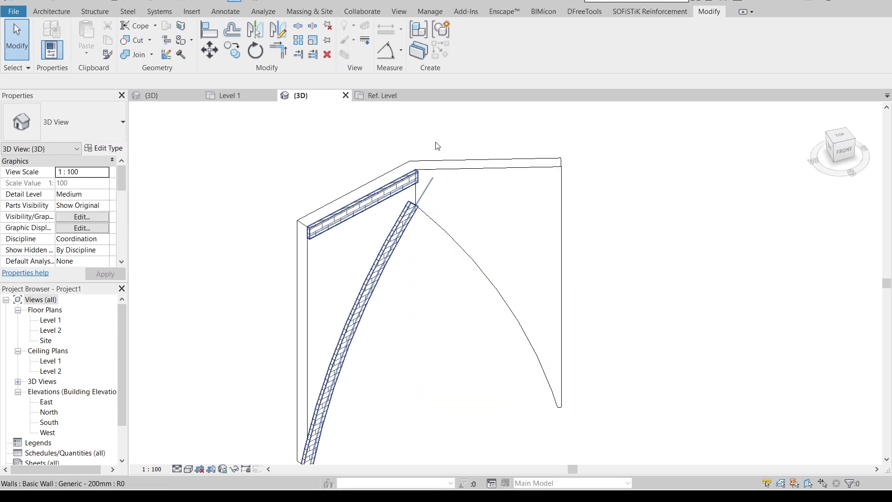
# Step: Start a second in-place Generic Model and pick the right arch and top edges as sweep paths
pyautogui.click(52, 11)
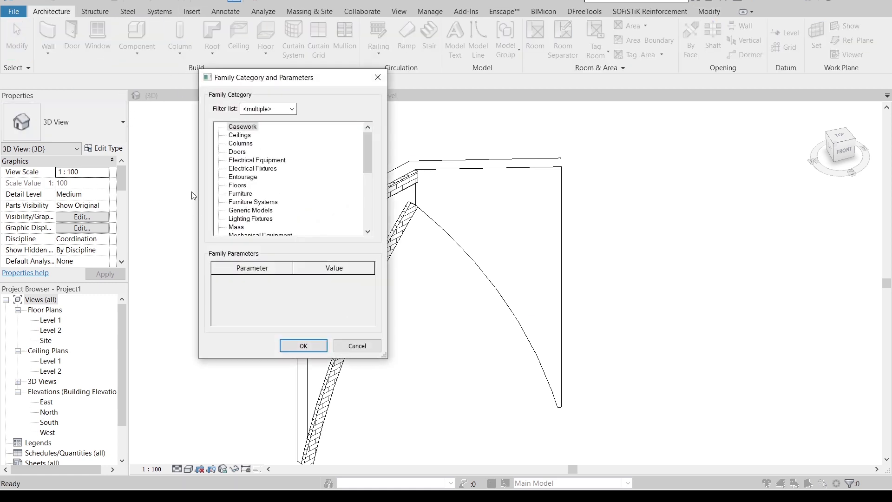
pyautogui.click(250, 185)
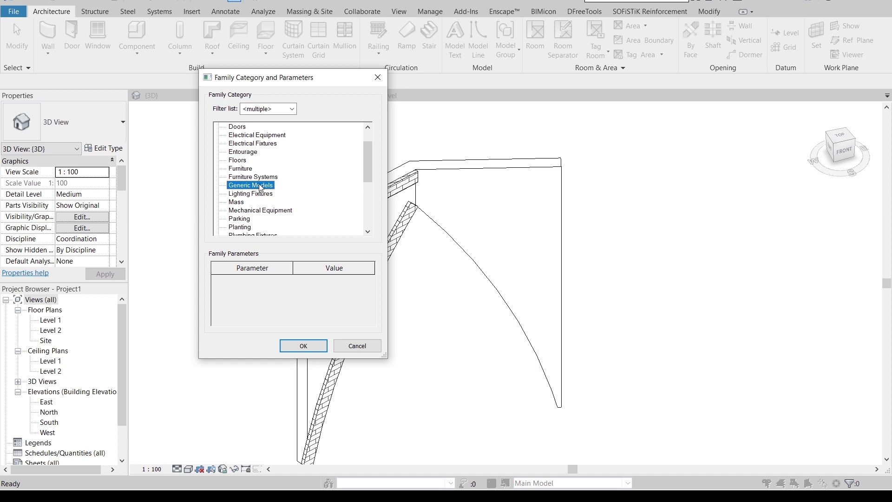
pyautogui.click(303, 346)
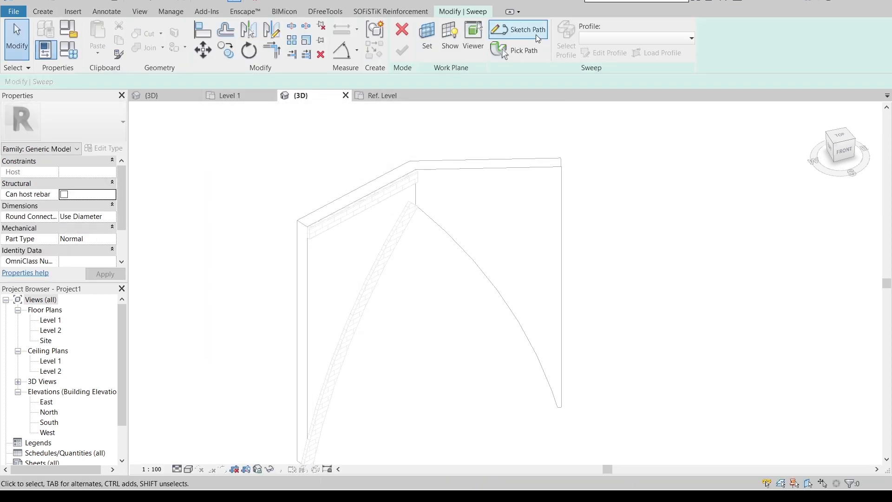
pyautogui.click(518, 30)
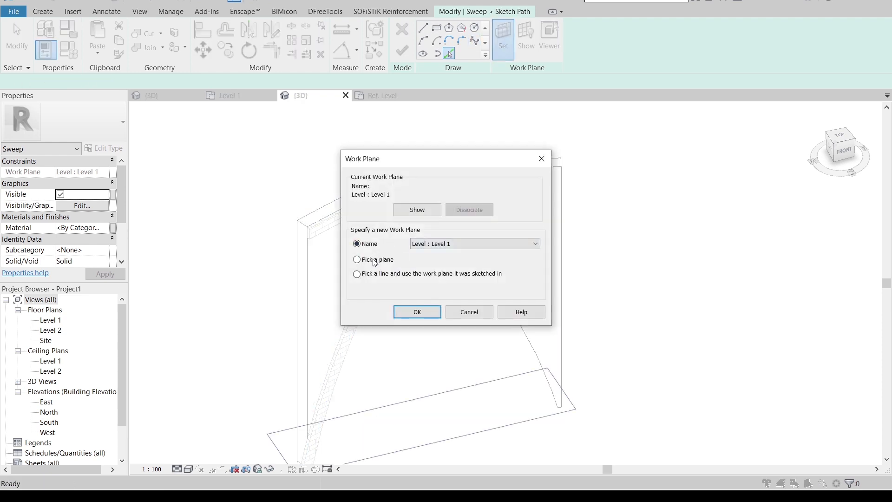
pyautogui.click(416, 311)
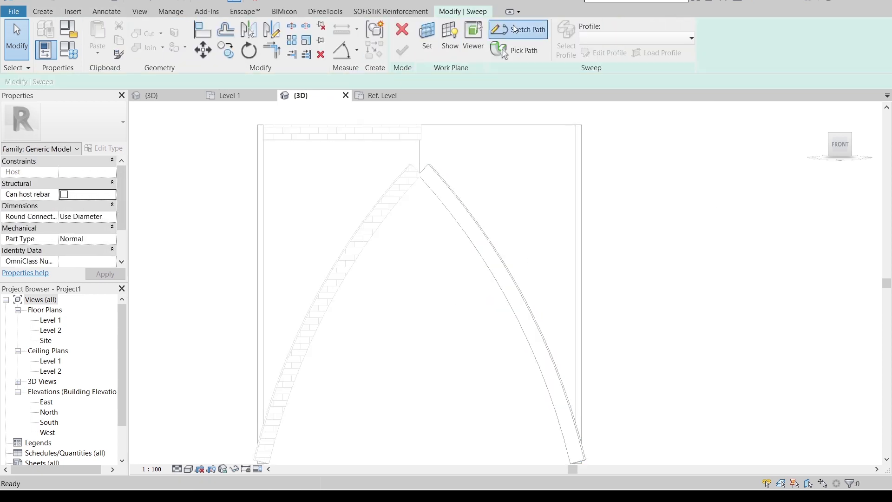
pyautogui.click(525, 29)
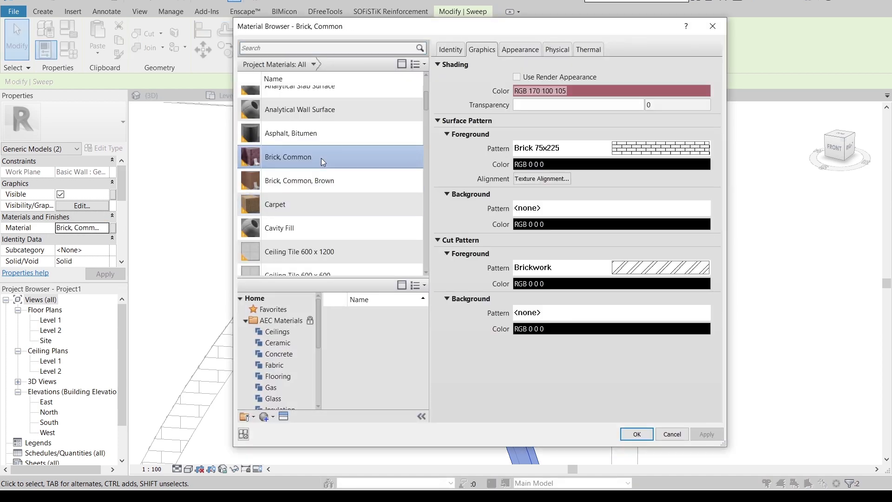
# Step: Give the right-side trims the Brick, Common material and finish the in-place model
pyautogui.click(636, 434)
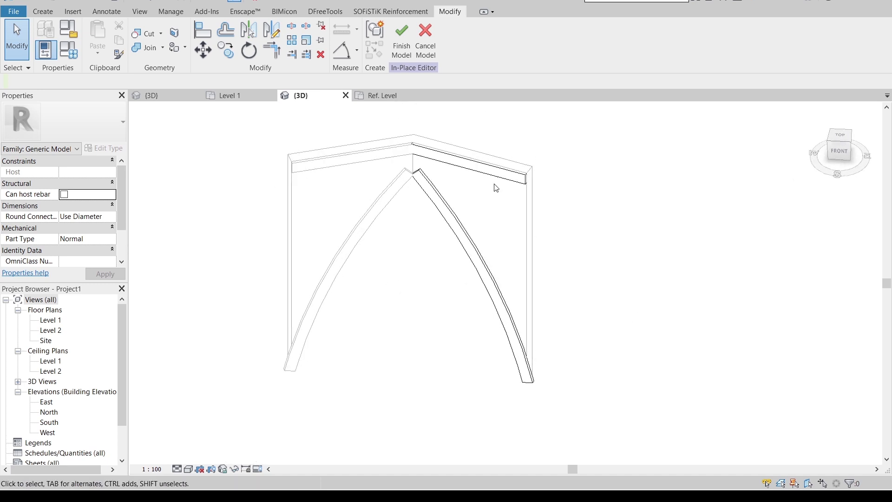
pyautogui.click(401, 35)
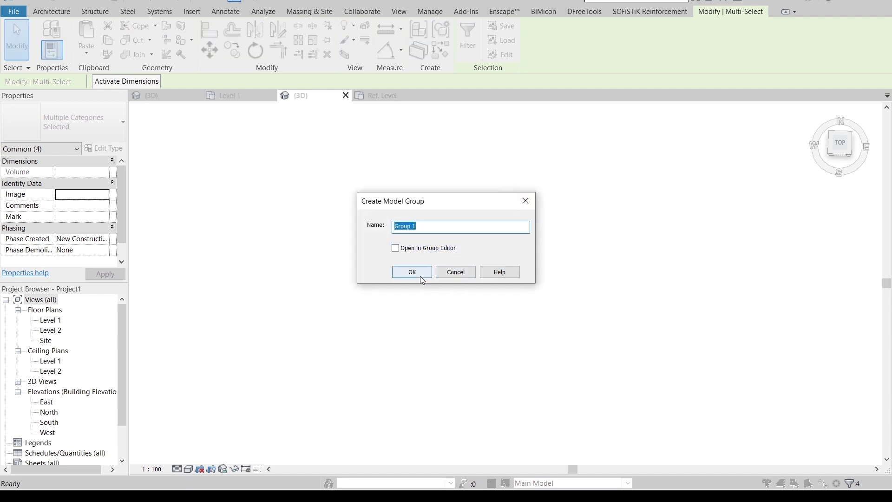
# Step: Create Group 1 from the arch module and copy it along the line into a row
pyautogui.click(411, 272)
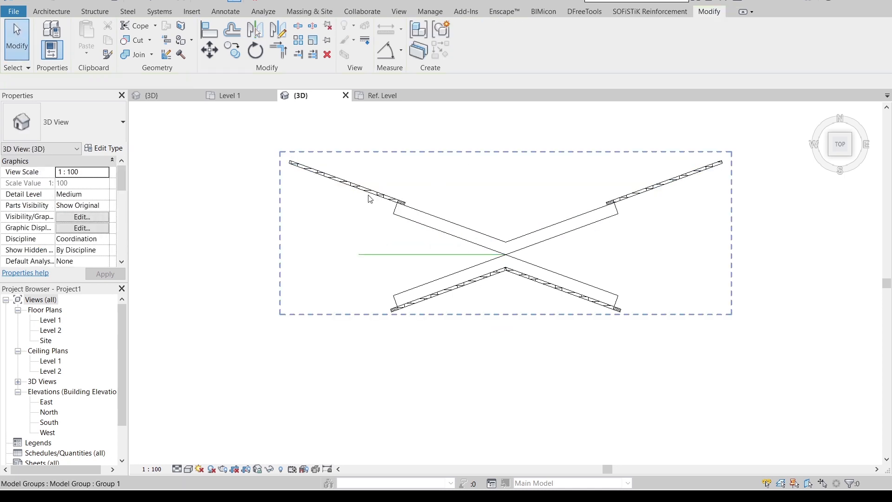
pyautogui.click(541, 315)
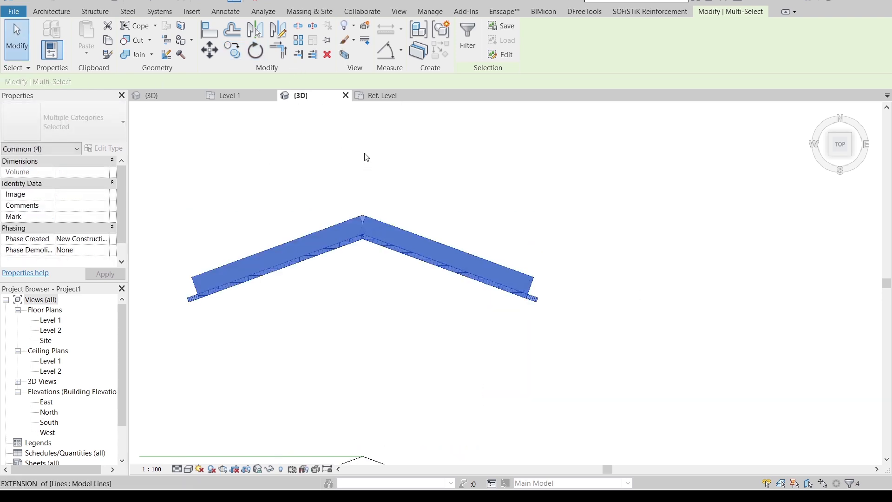
pyautogui.click(254, 50)
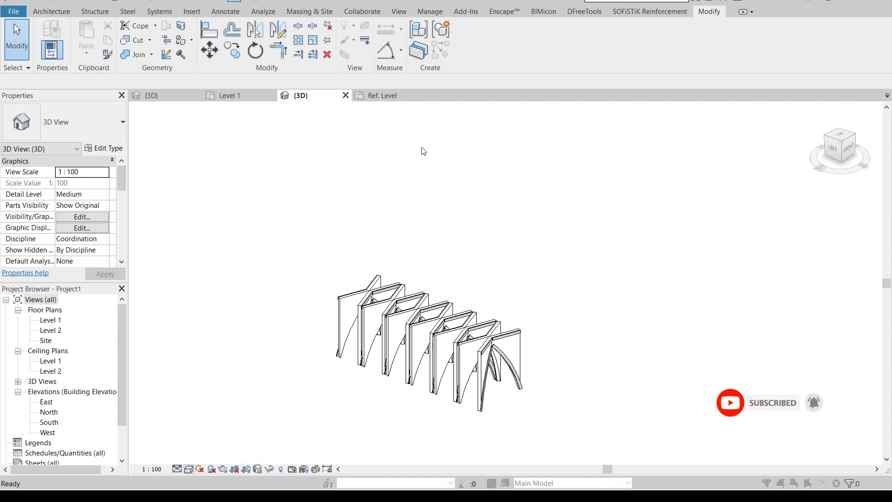
# Step: Enable cast shadows in Graphic Display Options and set the view's Visual Style to Realistic
pyautogui.click(81, 227)
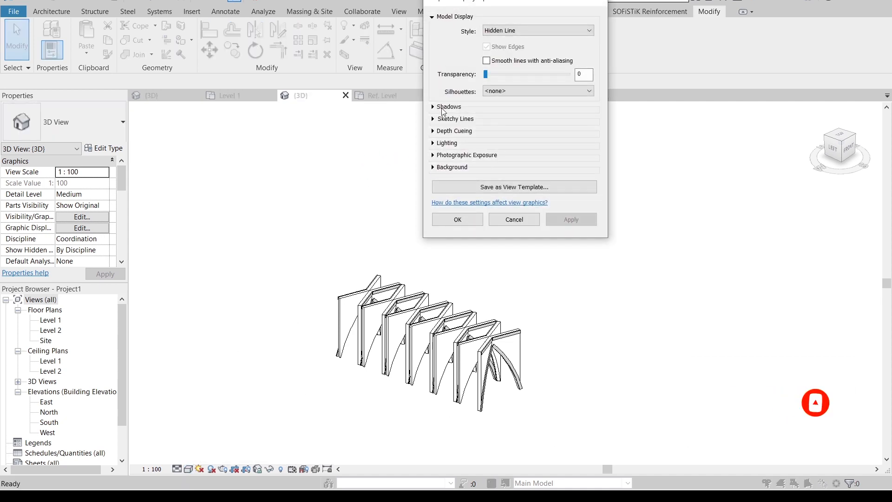
pyautogui.click(449, 106)
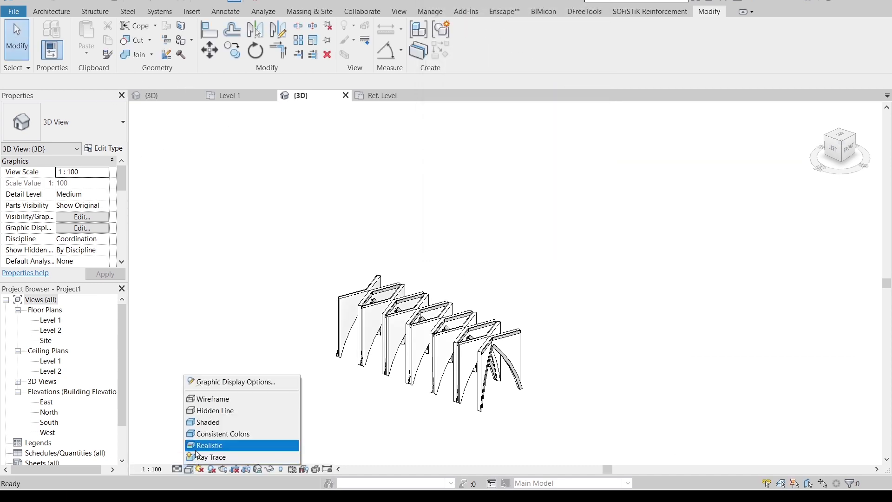
pyautogui.click(209, 445)
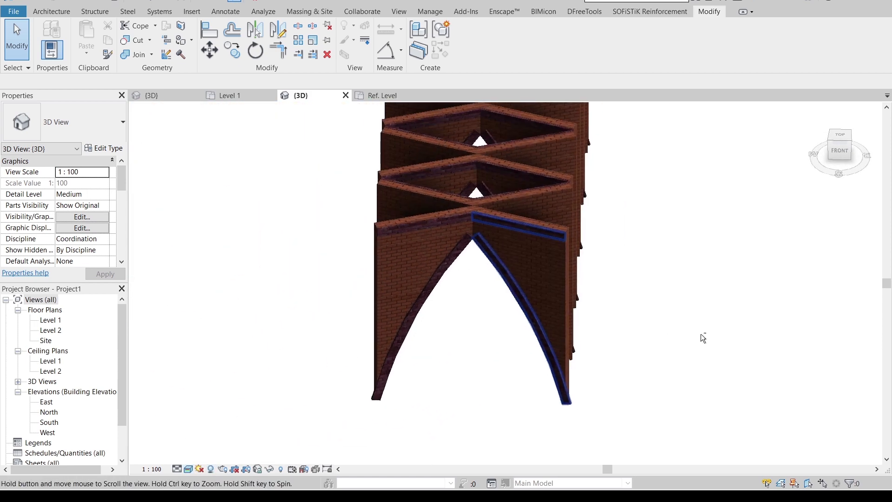
pyautogui.moveTo(703, 337); pyautogui.dragTo(778, 311)
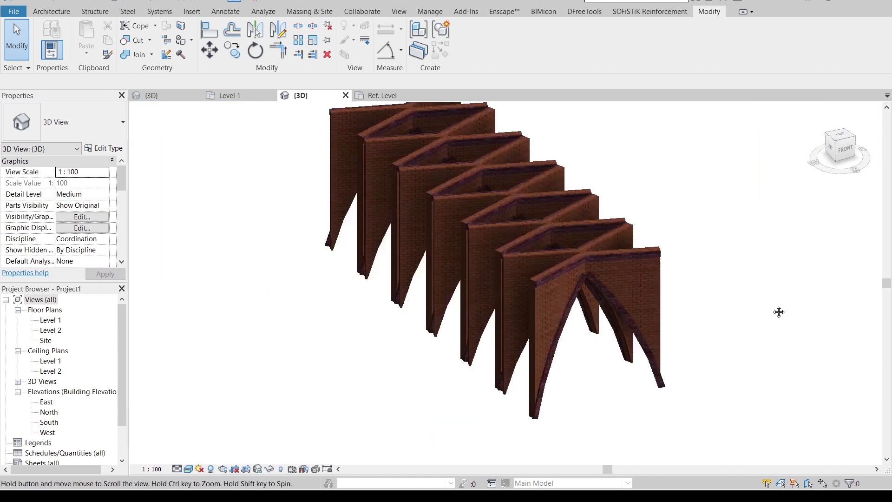
pyautogui.moveTo(778, 312); pyautogui.dragTo(659, 294)
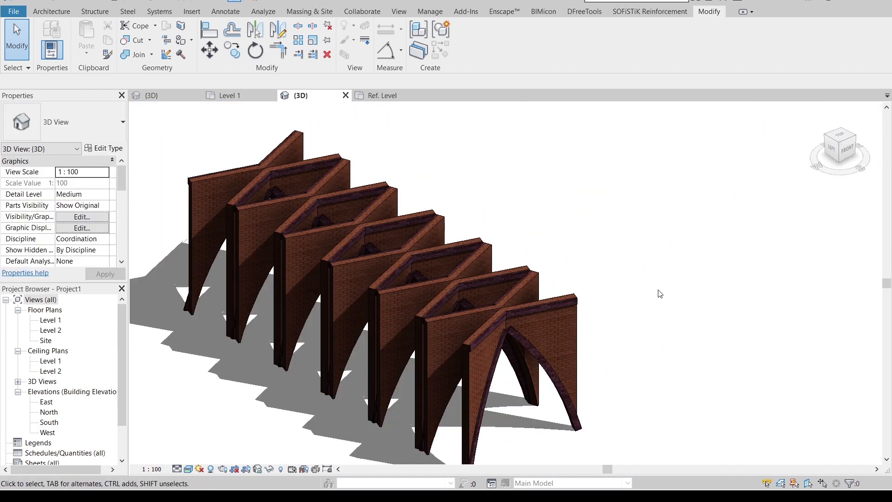